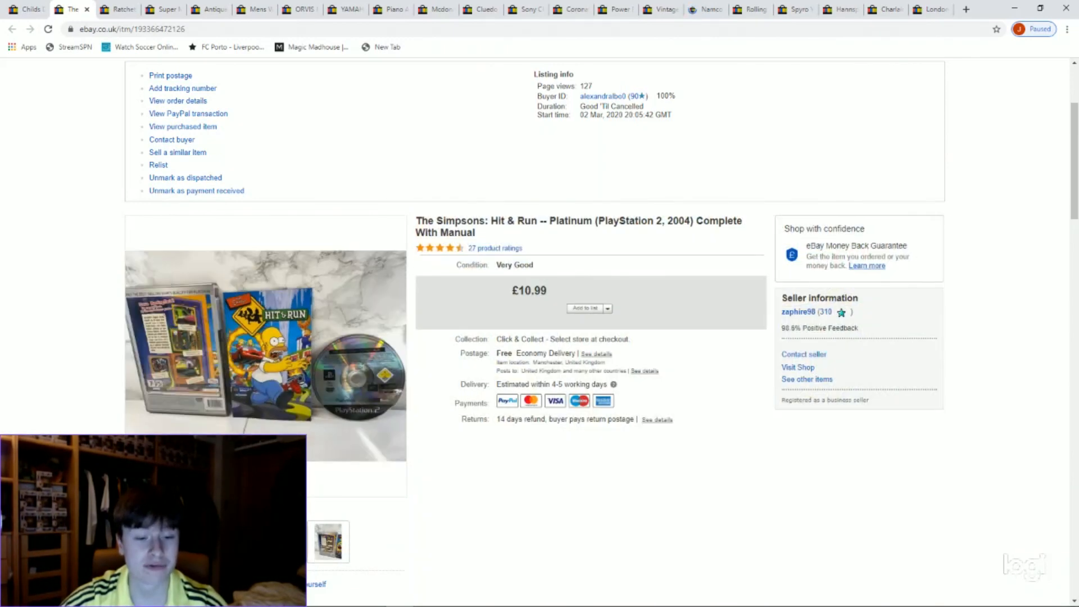
mouse_move(247, 331)
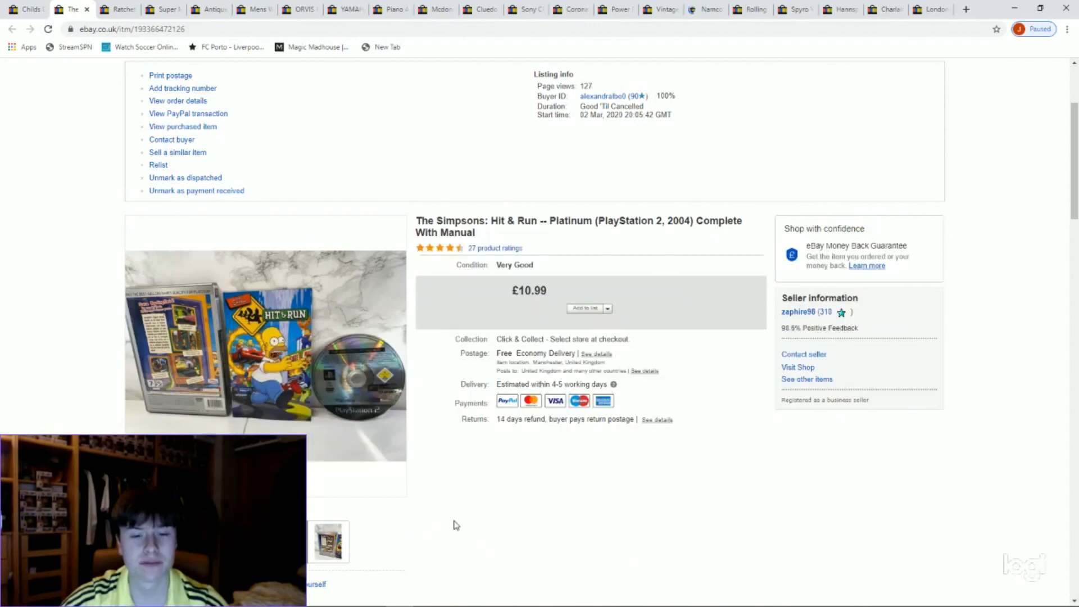
mouse_move(494, 279)
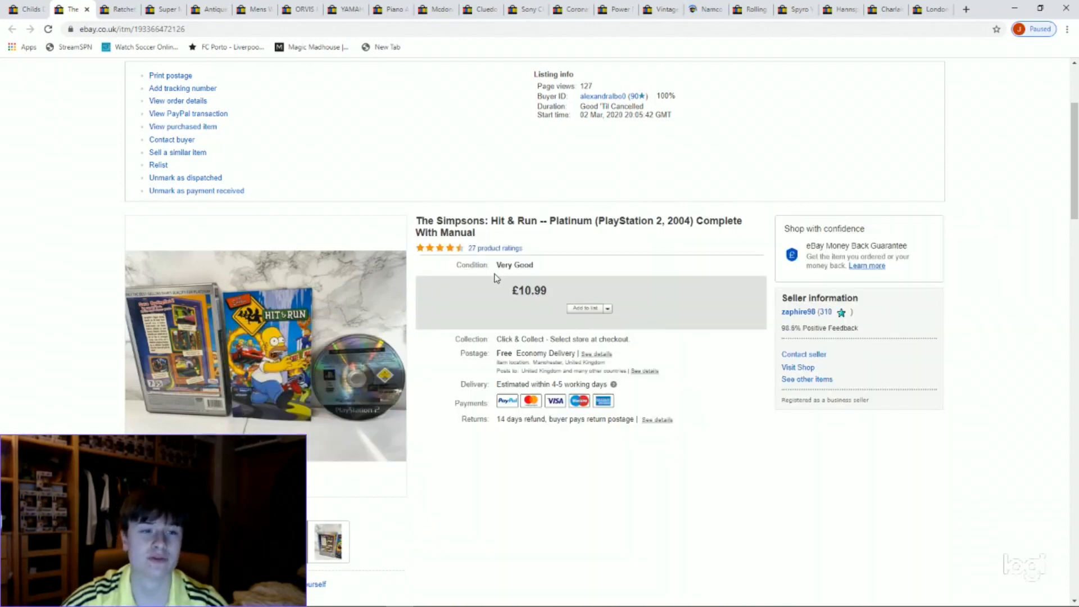
Step: Glance at the Super Monkey Ball listing, then return to the sold Ratchet Gladiator PS2 listing
left_click(119, 10)
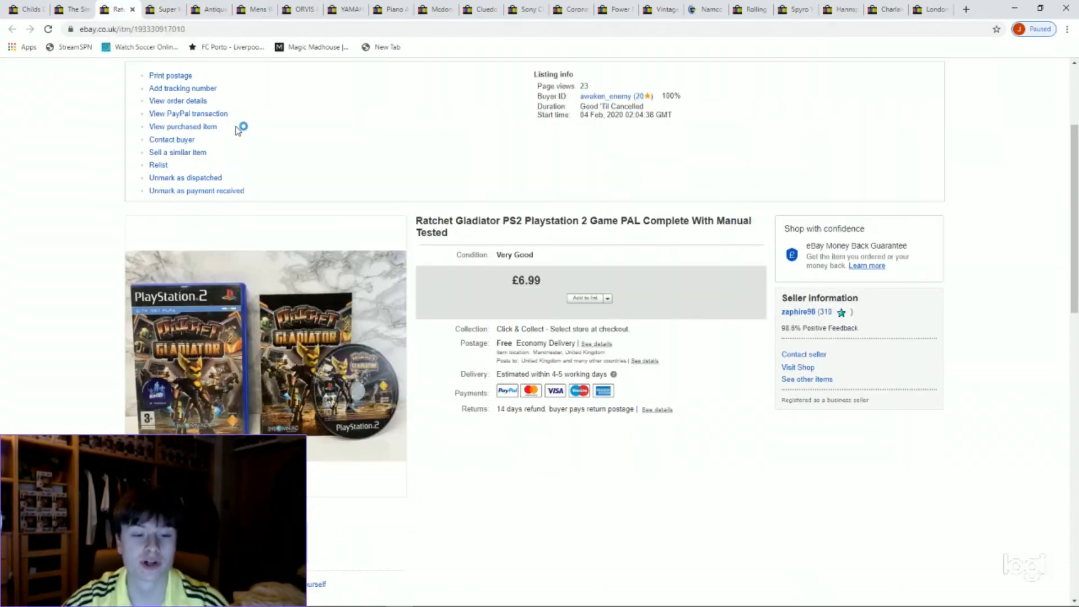
mouse_move(214, 348)
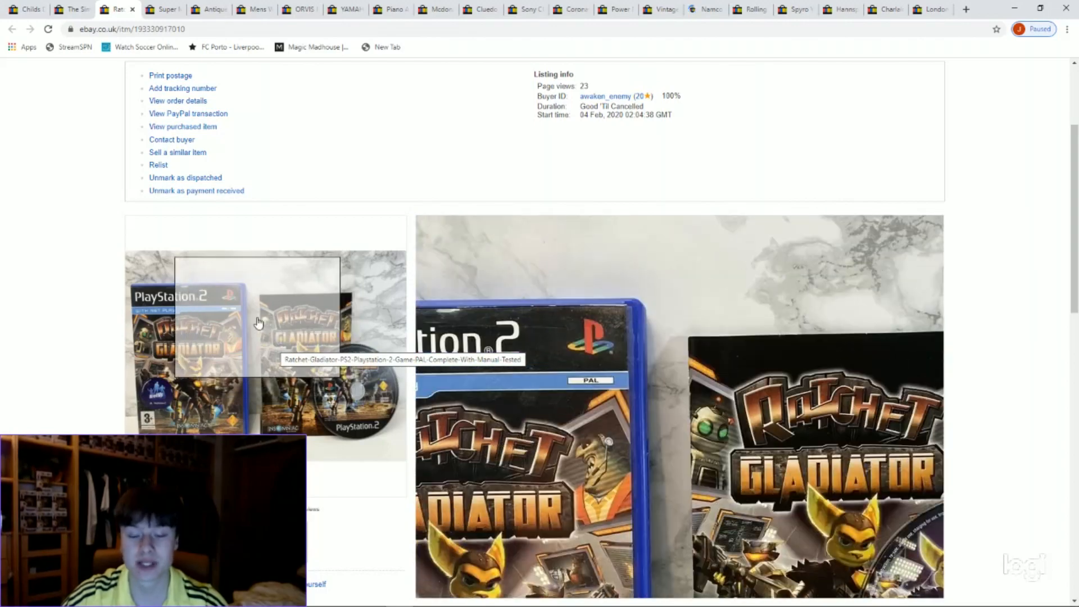
left_click(168, 9)
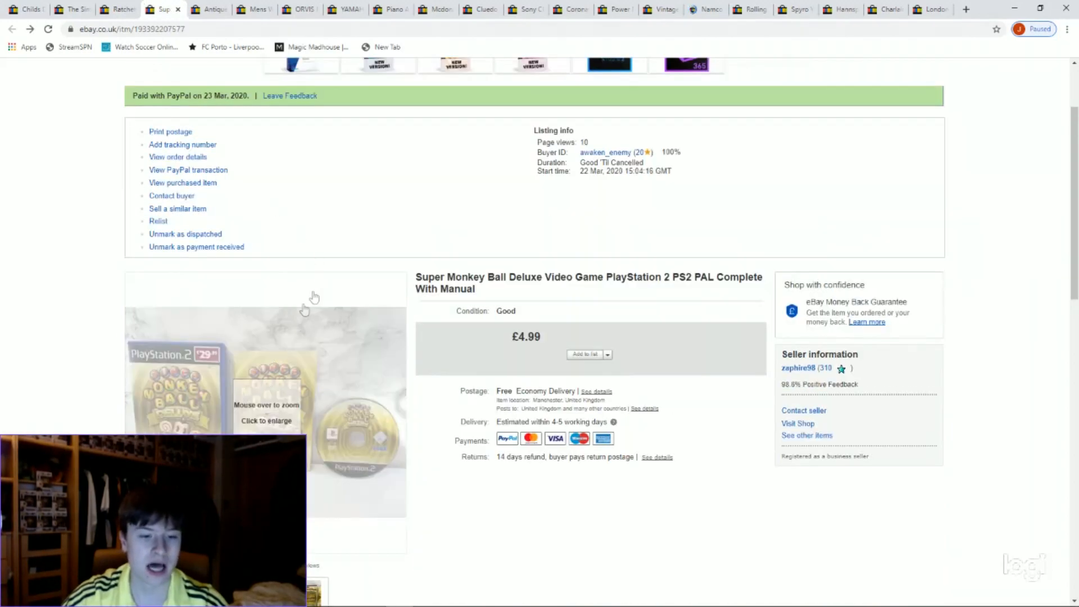
mouse_move(299, 406)
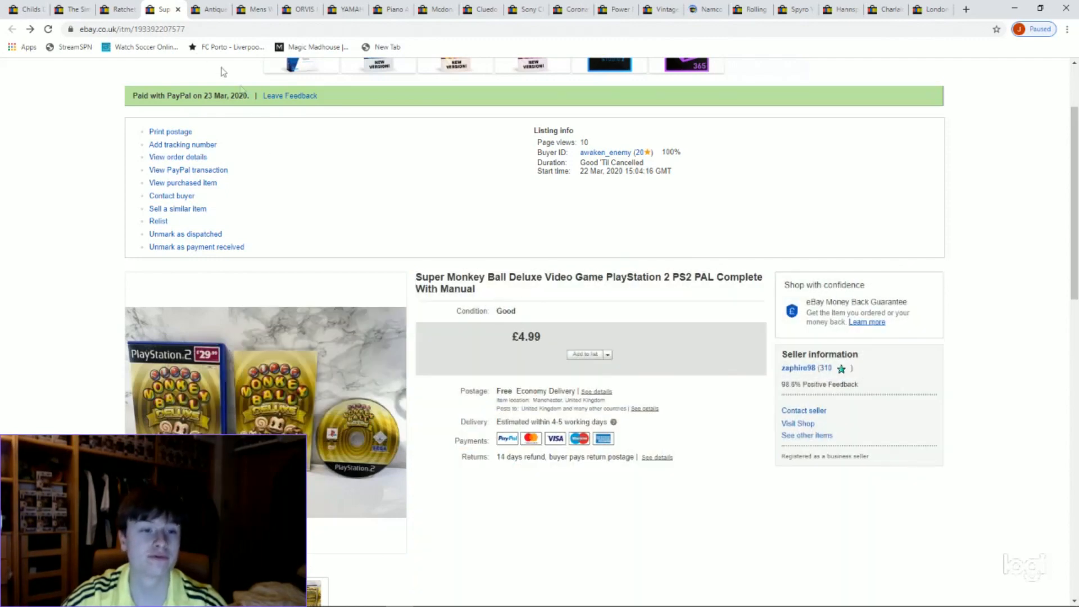
left_click(112, 9)
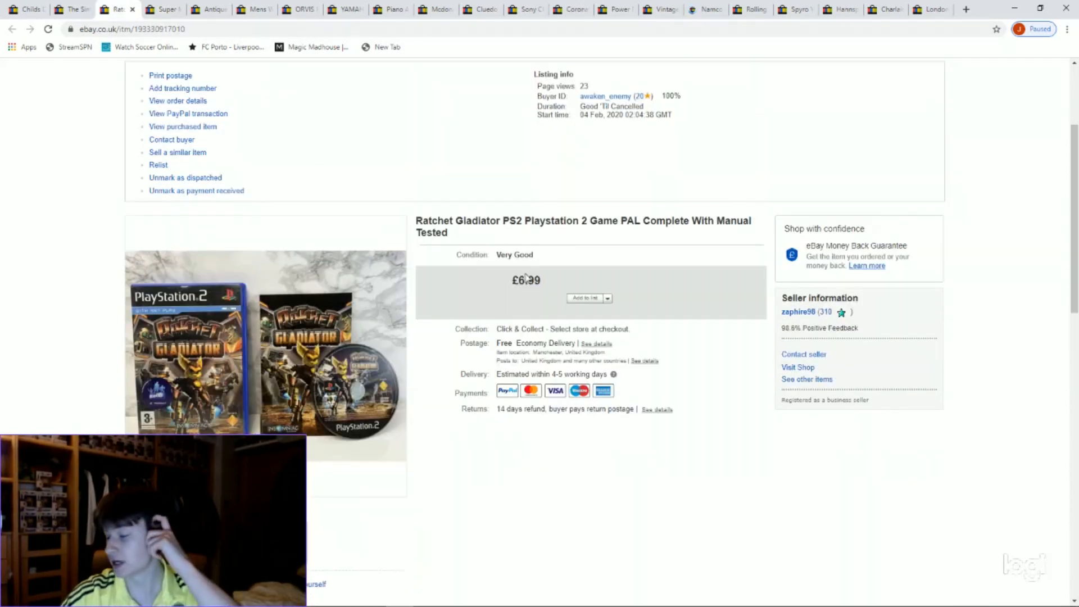
Step: Switch to the sold Antique W.P. Stafford 1909 salt-glazed flagon listing at £49.99
left_click(166, 9)
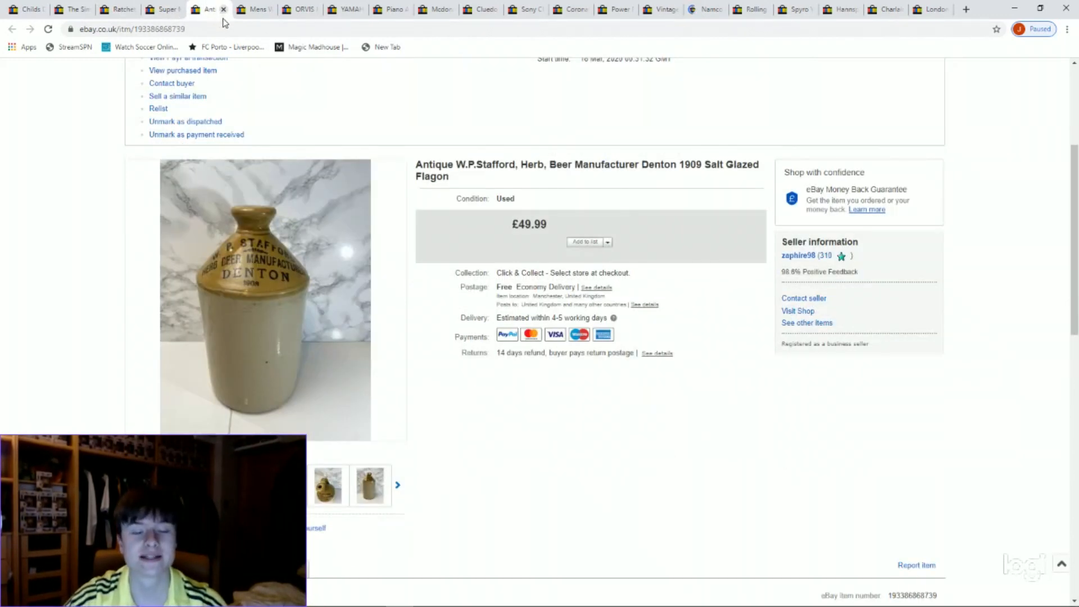
mouse_move(282, 260)
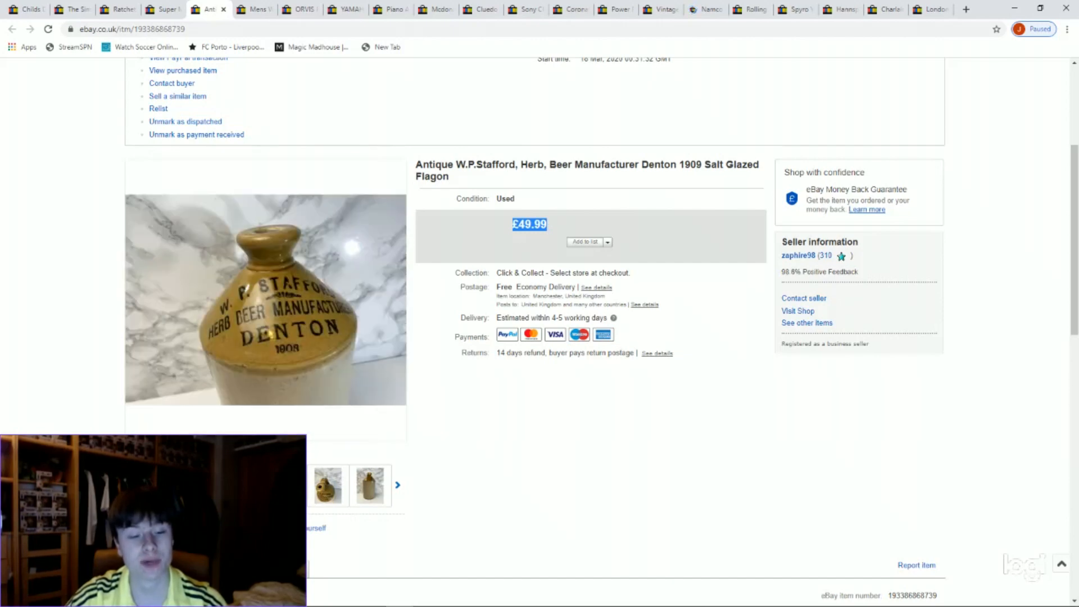
mouse_move(296, 357)
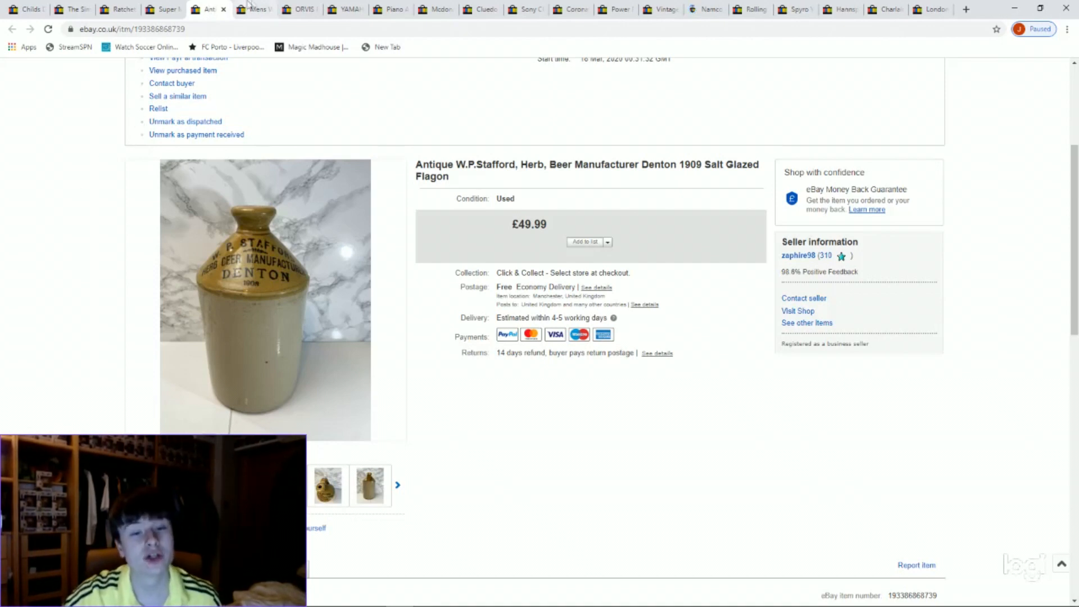
Step: Open the Men's Wooly Orvis pullover listing (£17.99) and browse its side, fur-detail and front photos
left_click(259, 9)
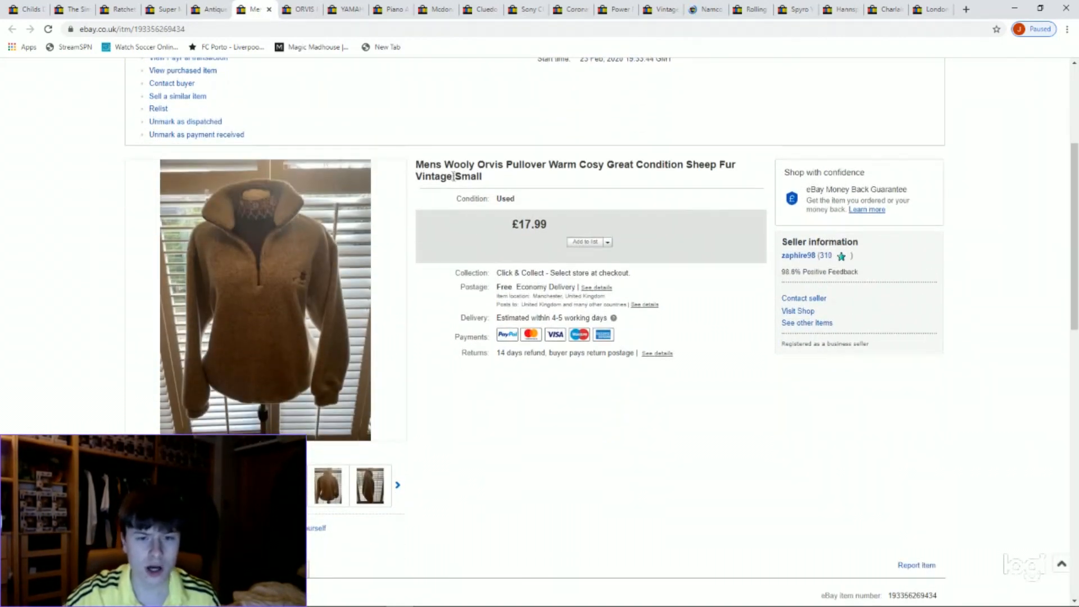
mouse_move(266, 291)
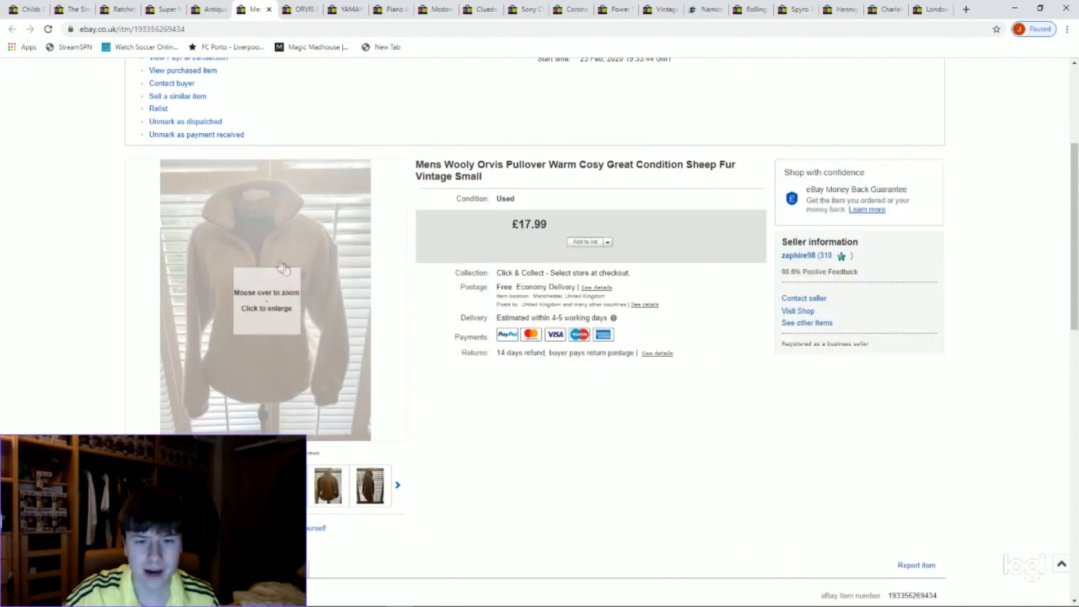
mouse_move(291, 242)
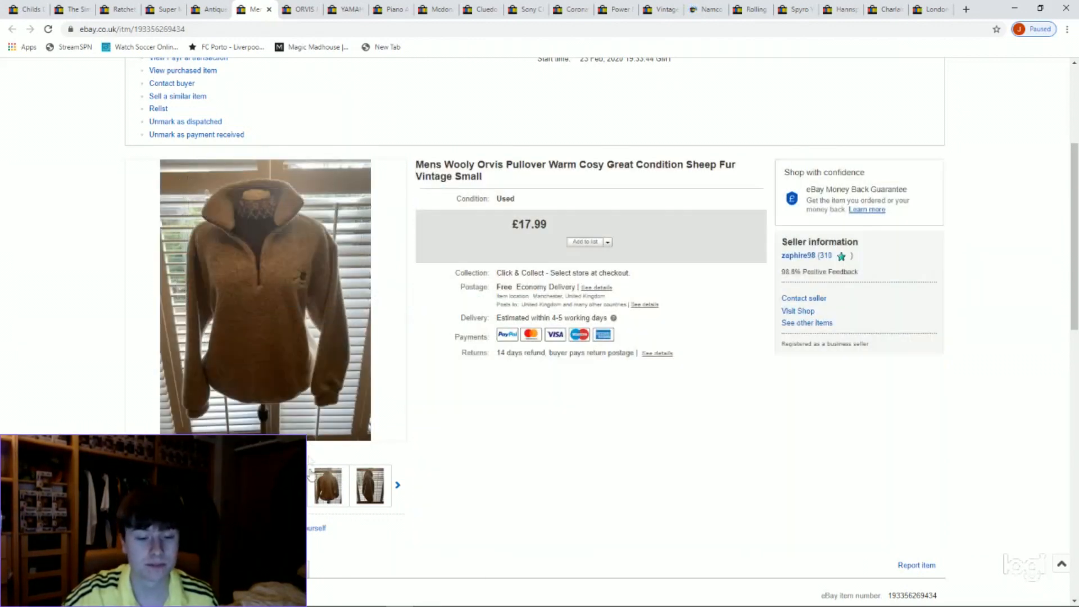
left_click(371, 486)
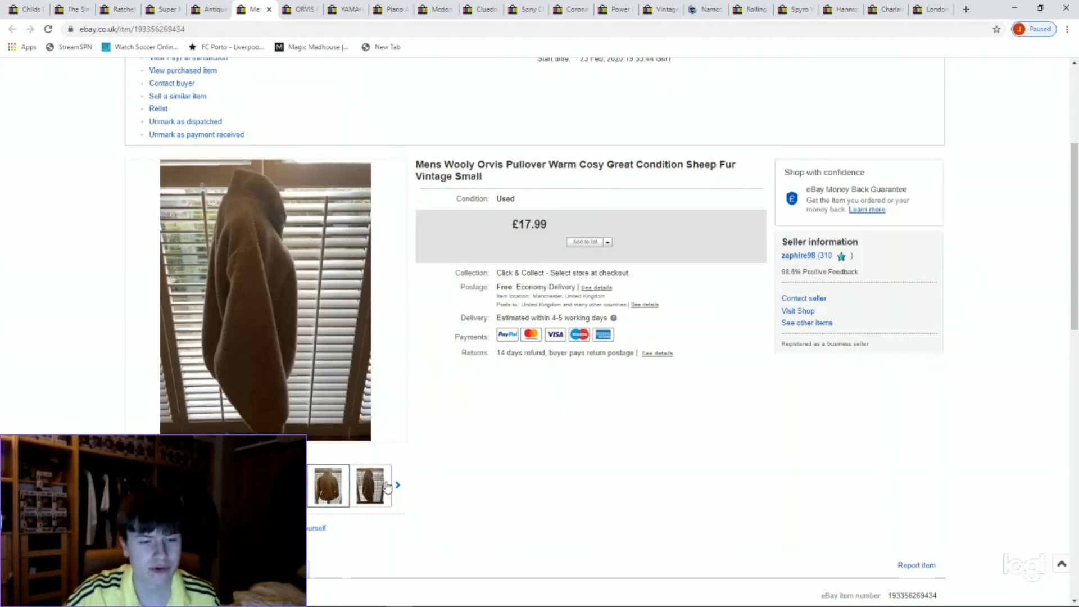
left_click(371, 486)
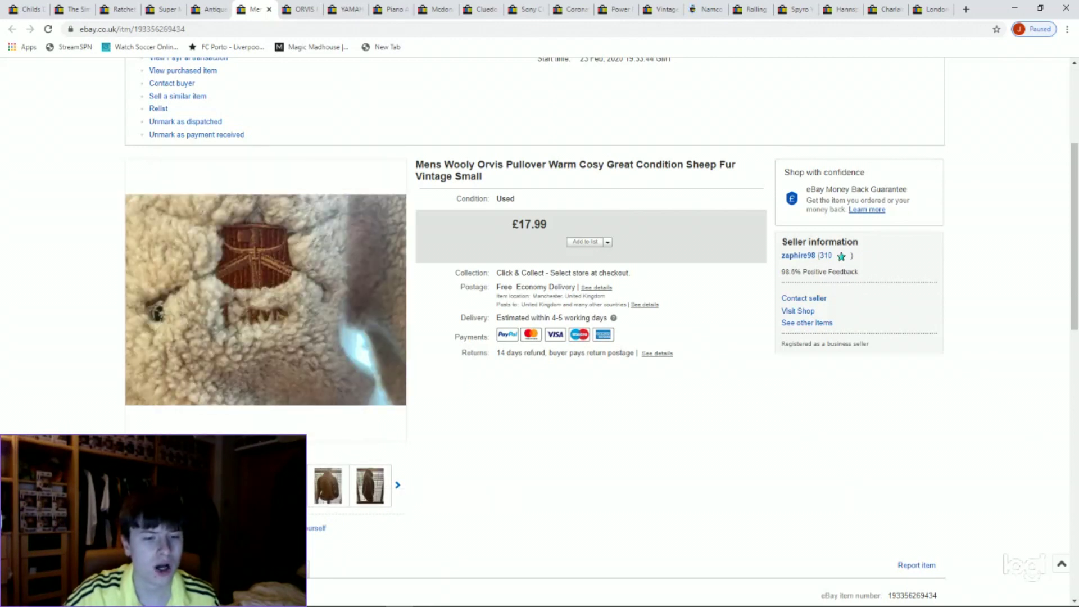
left_click(370, 485)
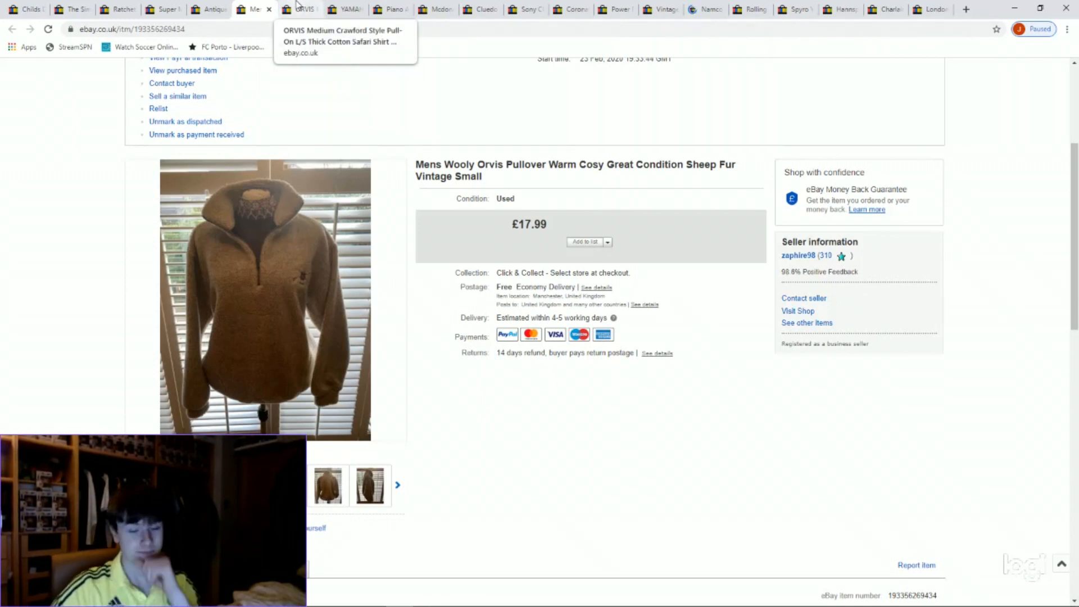
left_click(308, 9)
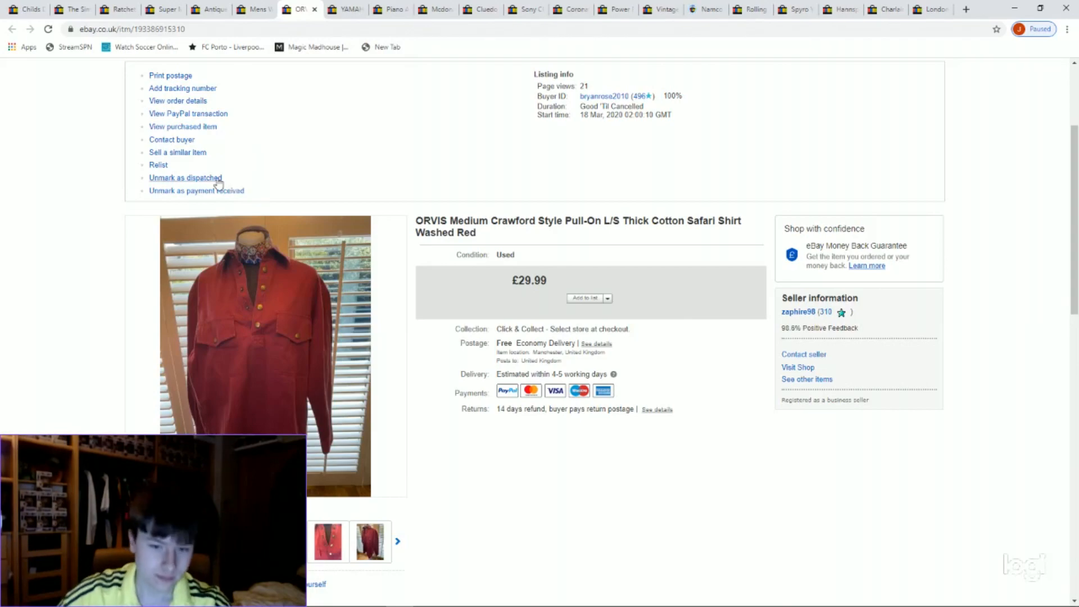
scroll("down", 3)
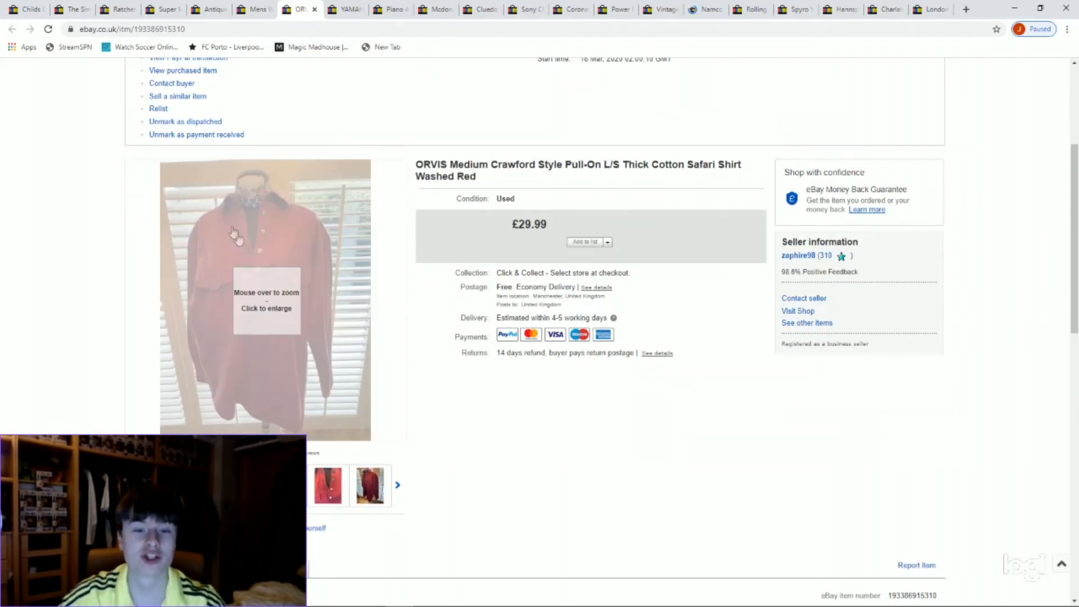
mouse_move(327, 282)
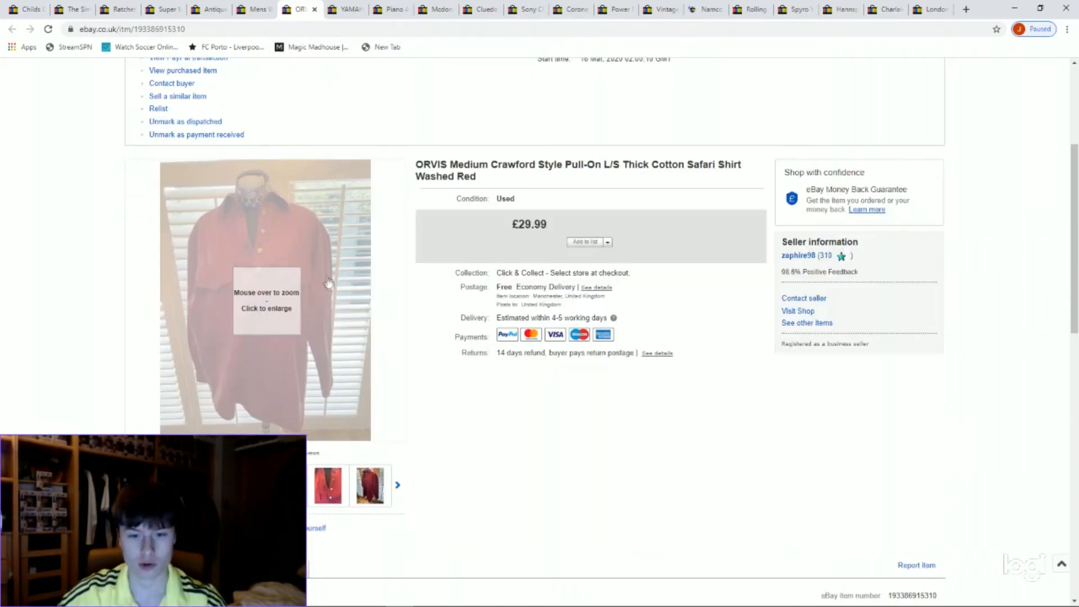
mouse_move(270, 371)
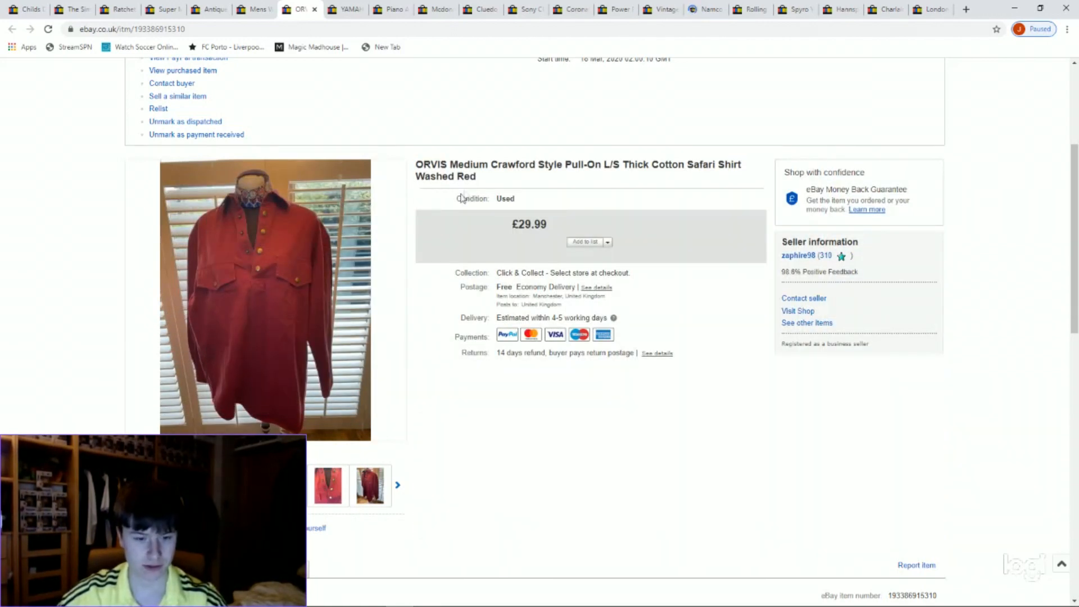
left_click(370, 485)
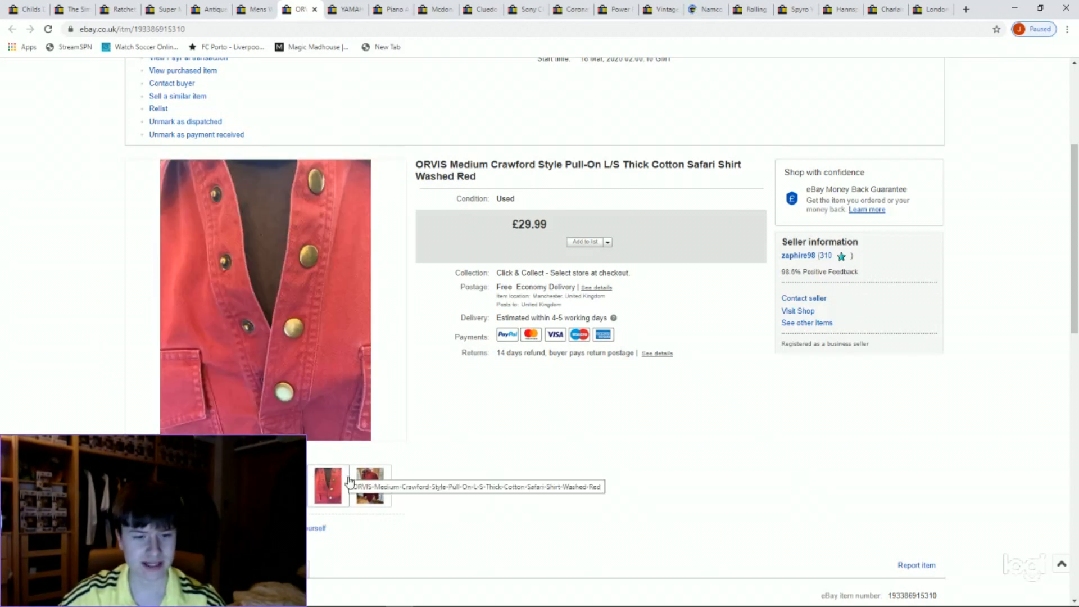
left_click(370, 485)
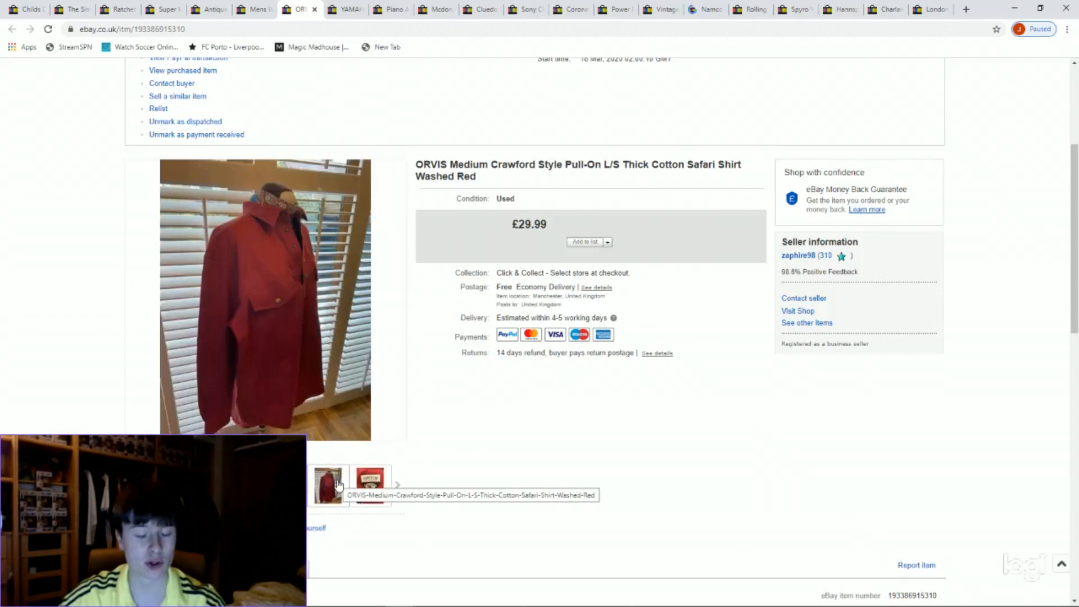
left_click(371, 485)
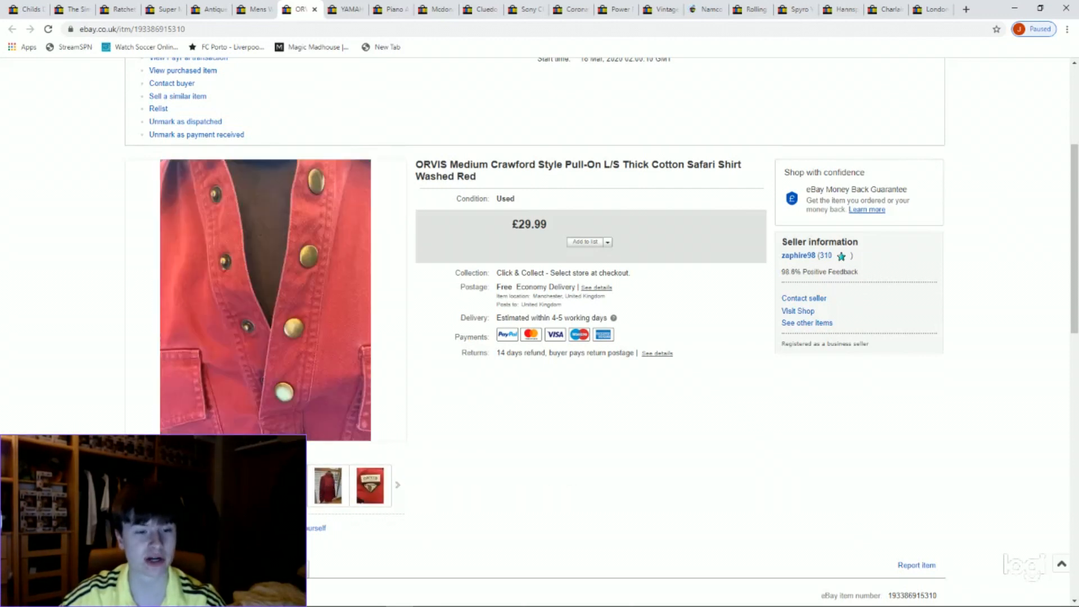
left_click(370, 485)
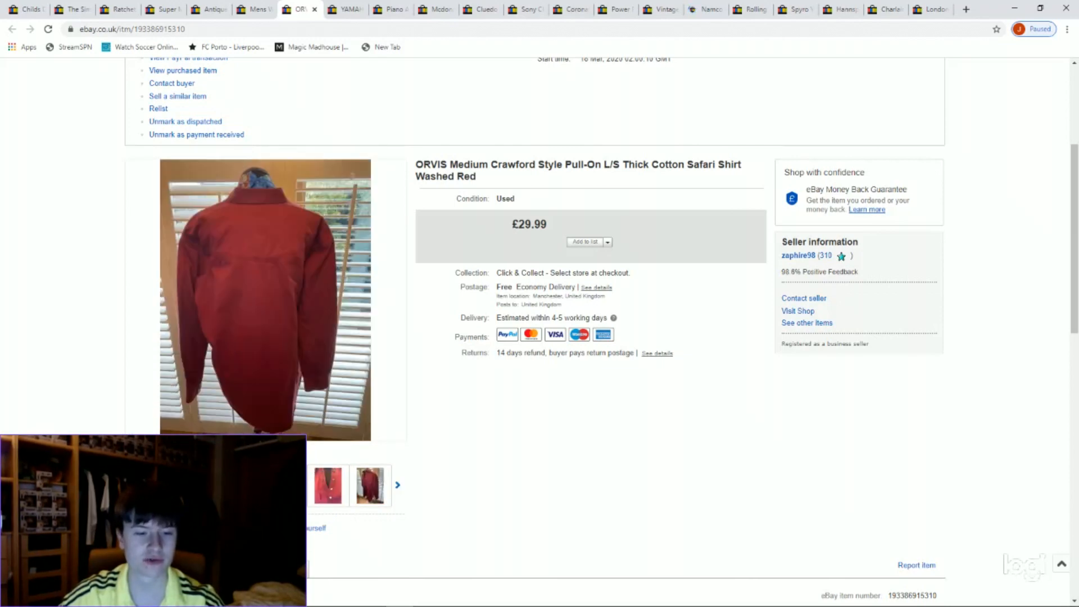
left_click(327, 485)
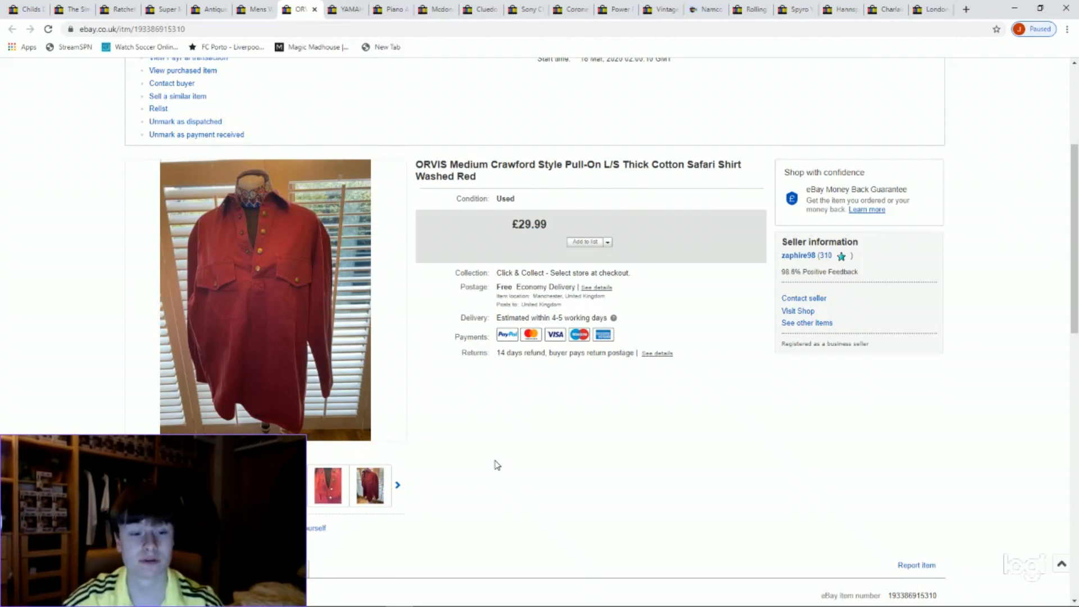
mouse_move(456, 379)
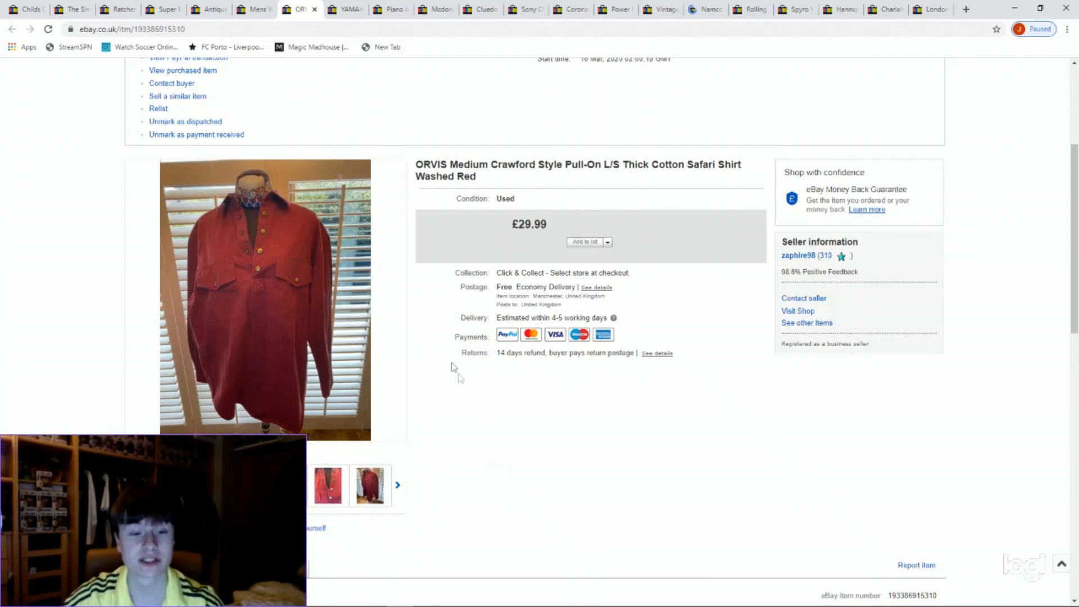
mouse_move(349, 9)
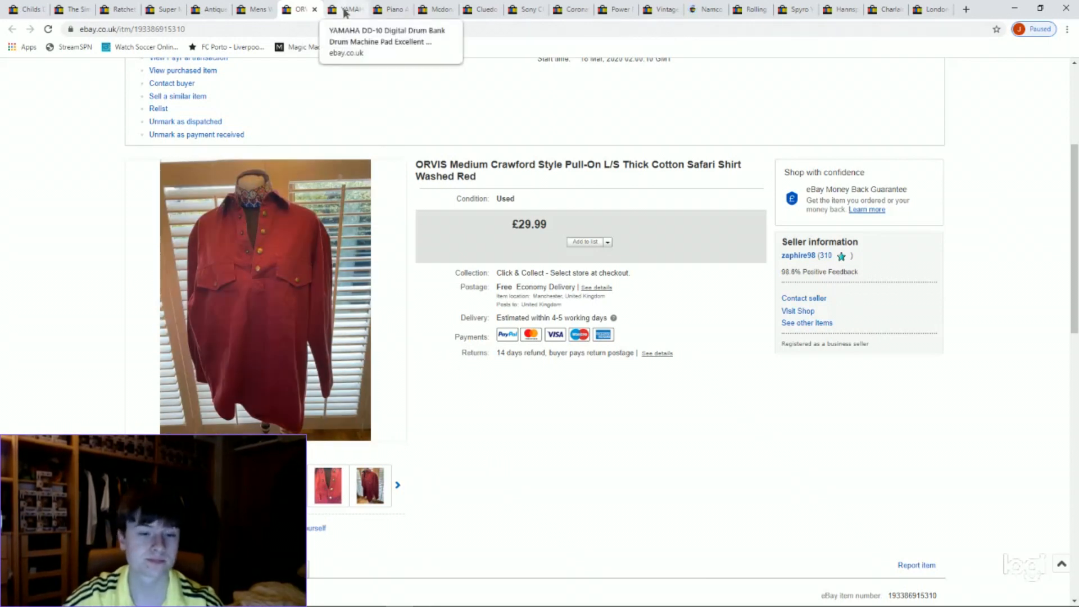
Step: Switch to the Yamaha DD-10 Digital Drum Bank listing (£29.99) and view another photo
left_click(347, 9)
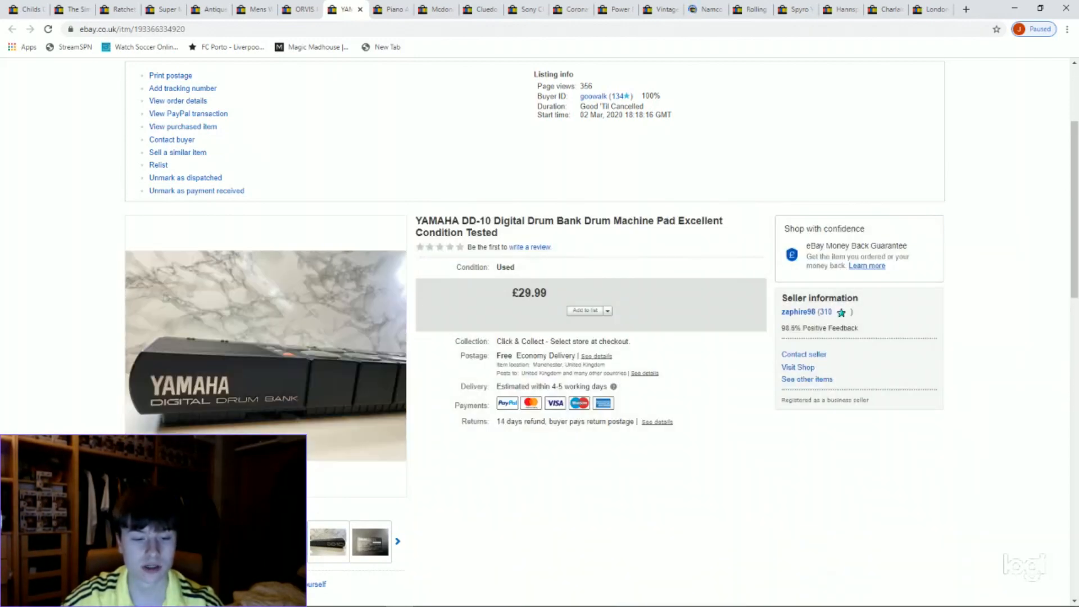
mouse_move(286, 385)
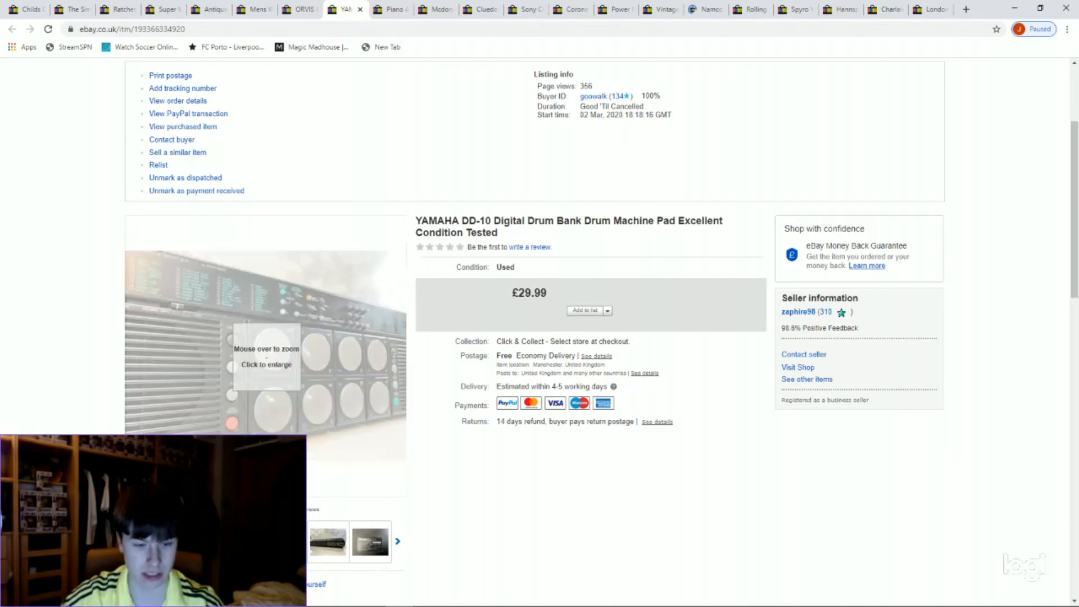
left_click(370, 542)
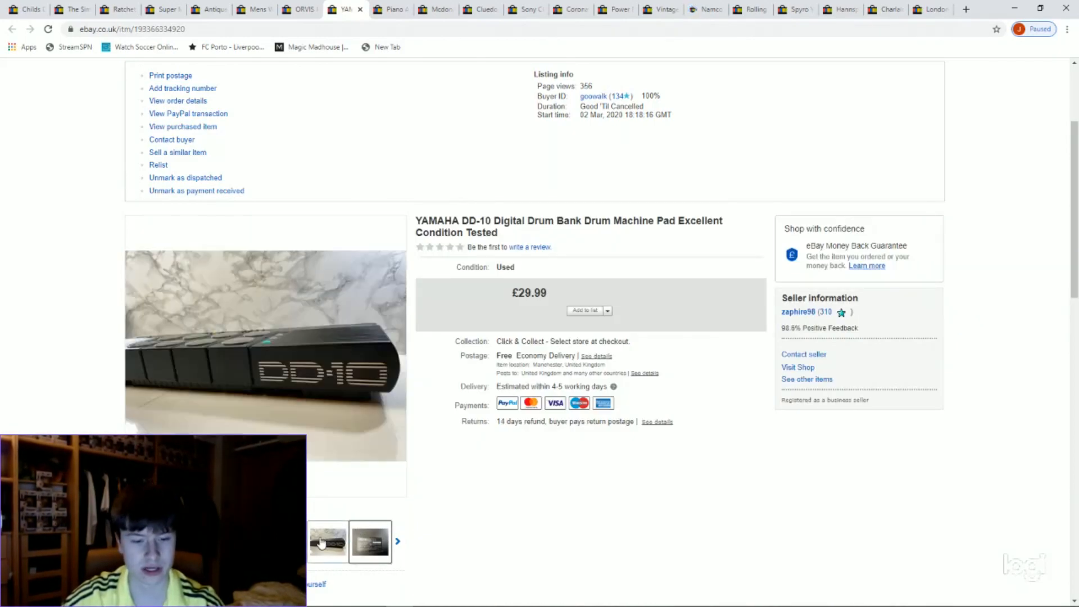
mouse_move(338, 378)
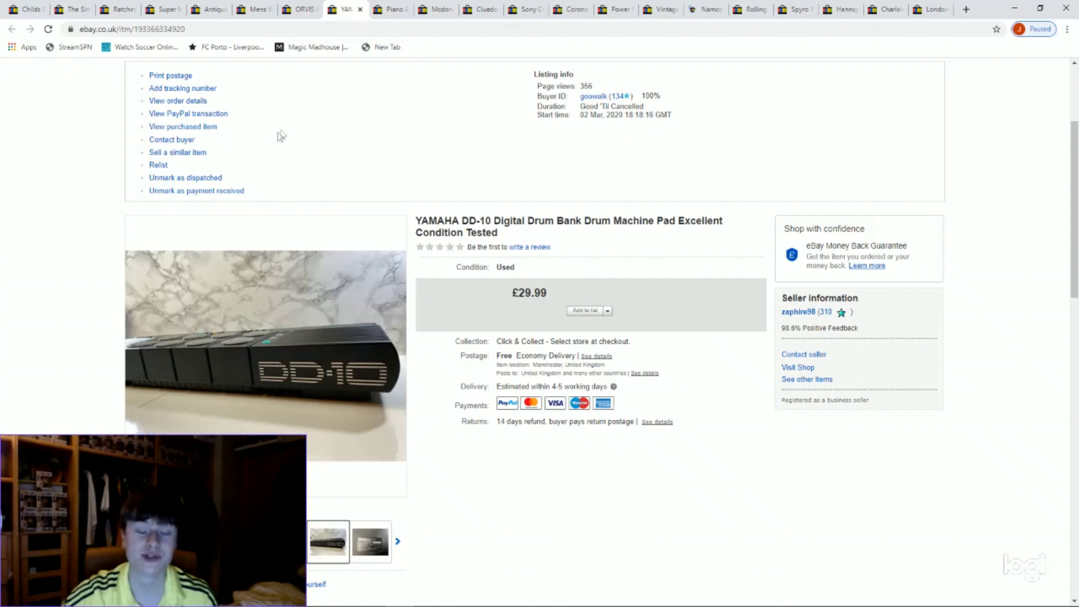
mouse_move(287, 126)
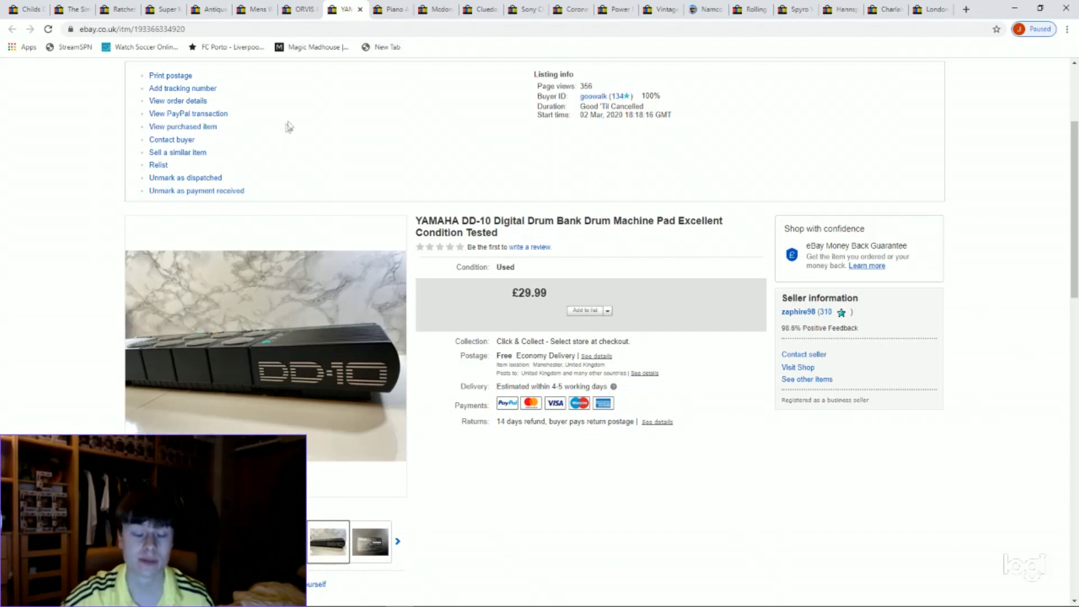
mouse_move(331, 73)
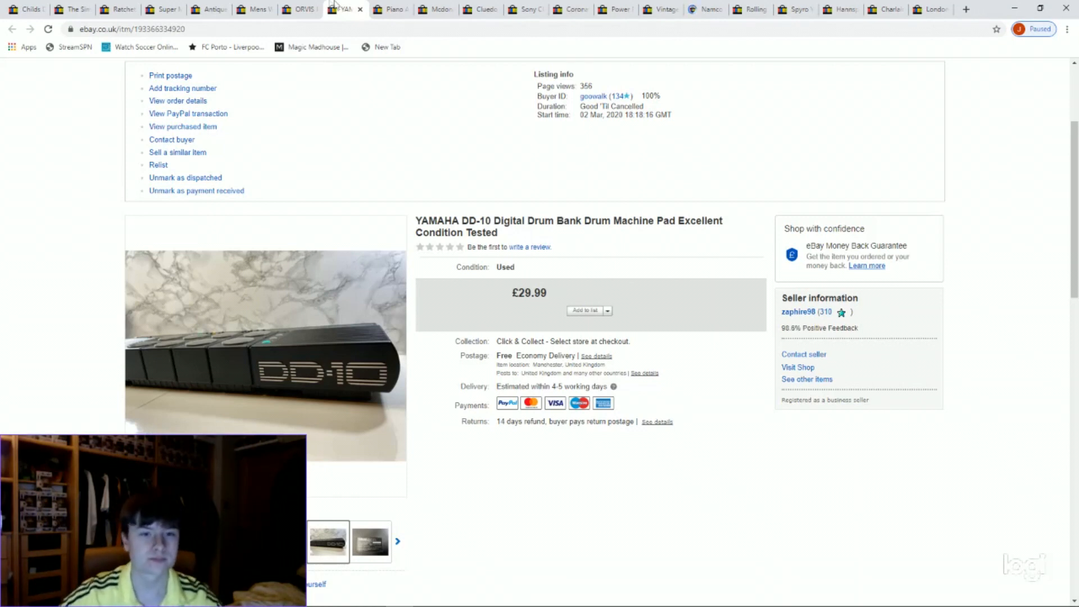
Step: Switch to the Piano and Recorder children's learning books bundle listing at £6.99
left_click(391, 9)
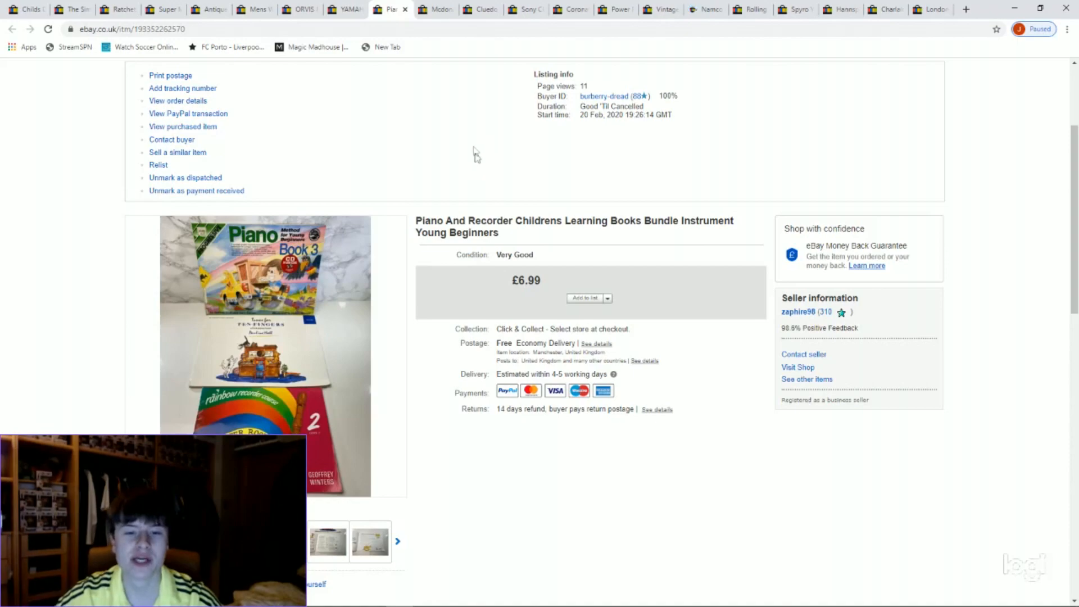
mouse_move(279, 324)
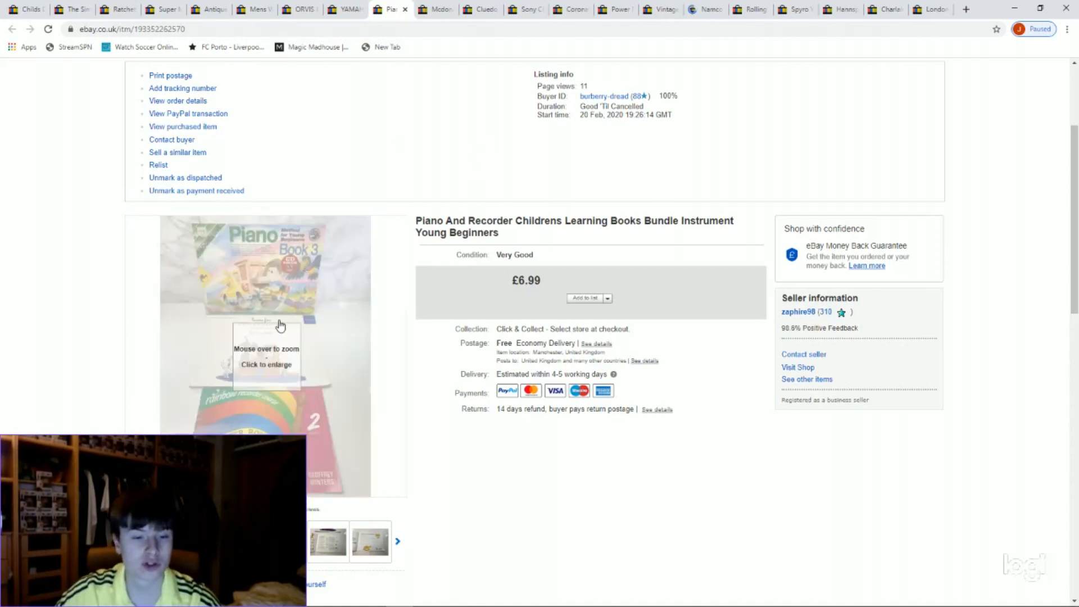
mouse_move(253, 408)
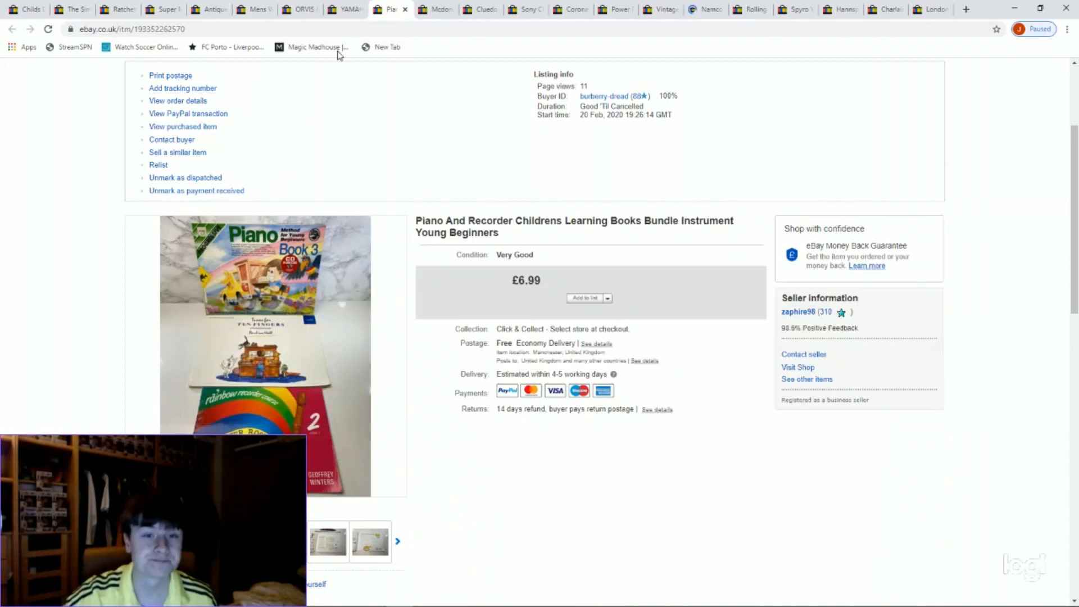
Step: Switch to the McDonald's Kung Fu Panda Master Po toy listing at £6.99
left_click(437, 9)
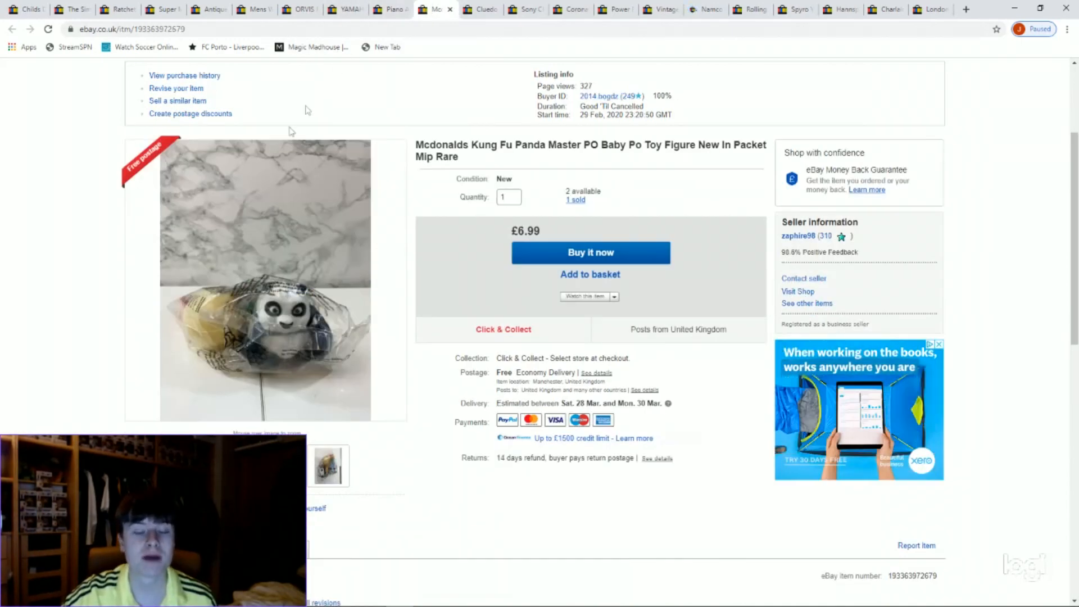
mouse_move(287, 321)
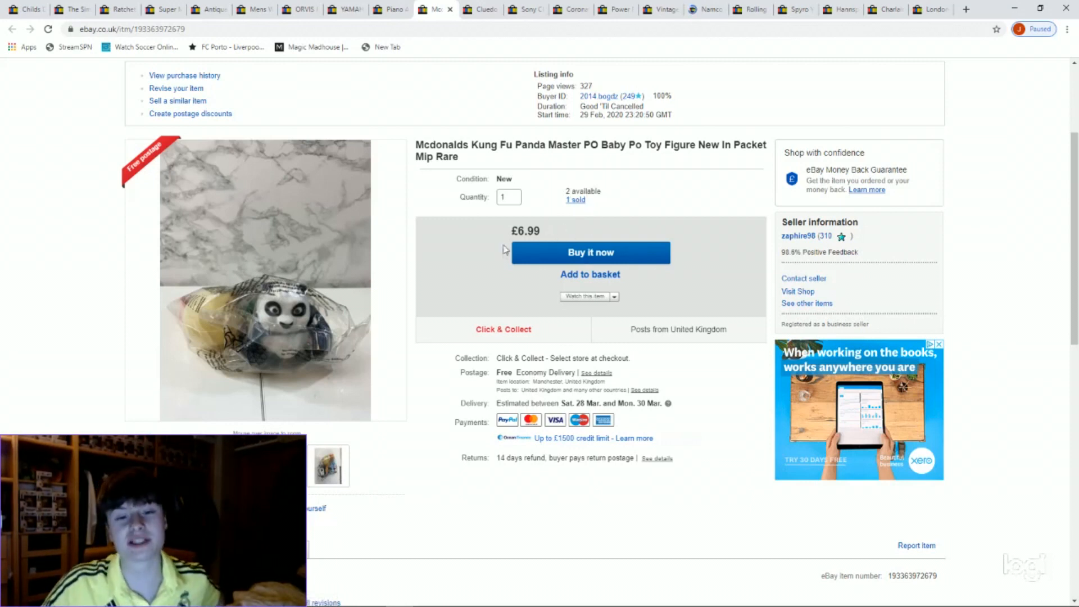
mouse_move(425, 263)
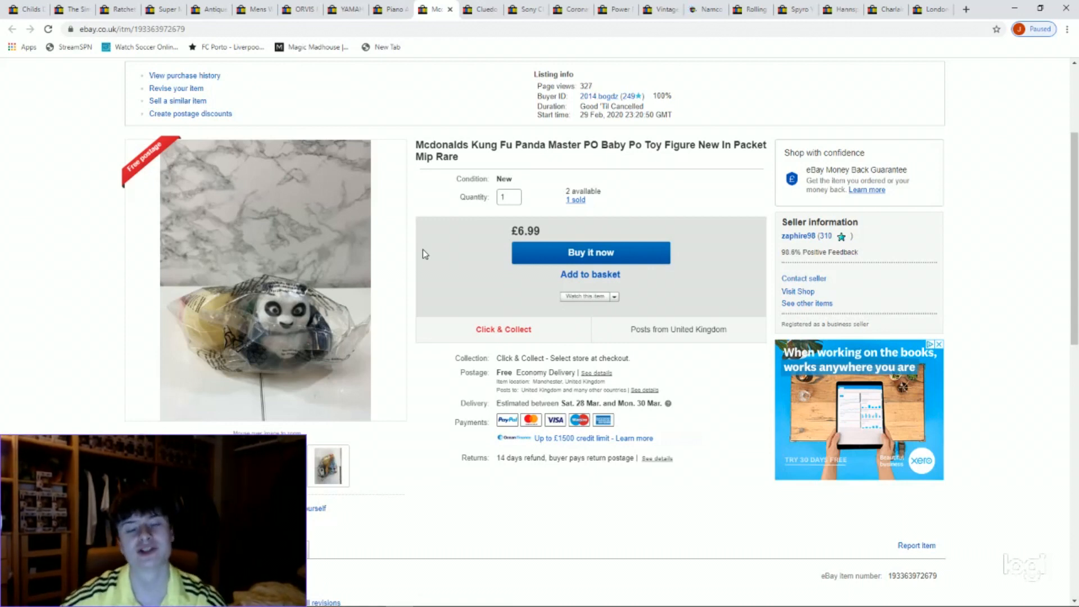
mouse_move(419, 237)
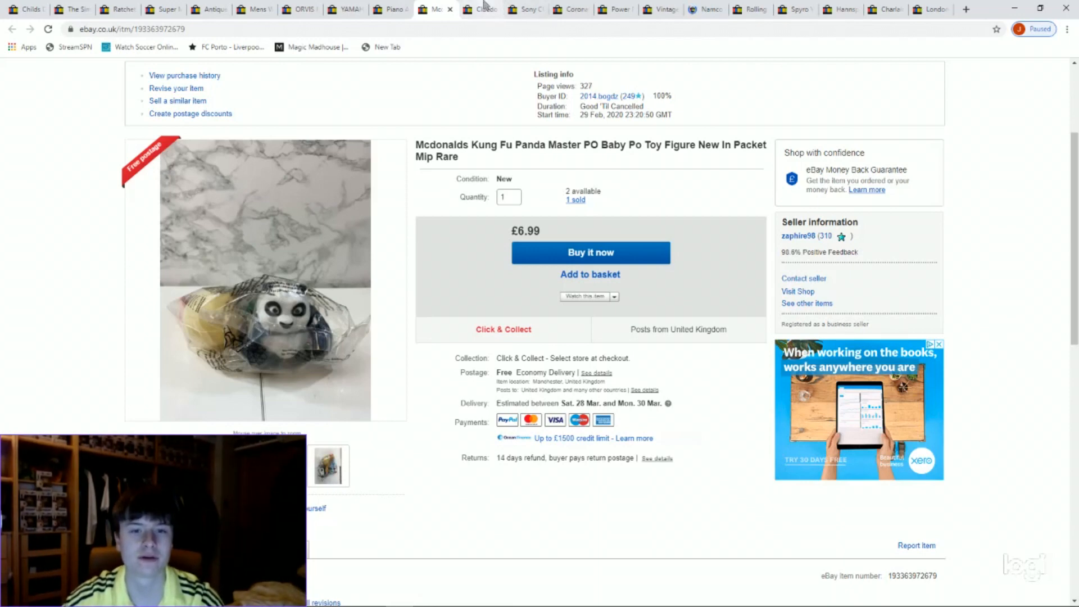
Step: Switch to the Cluedo vintage wooden book box board game listing at £25.99
left_click(484, 9)
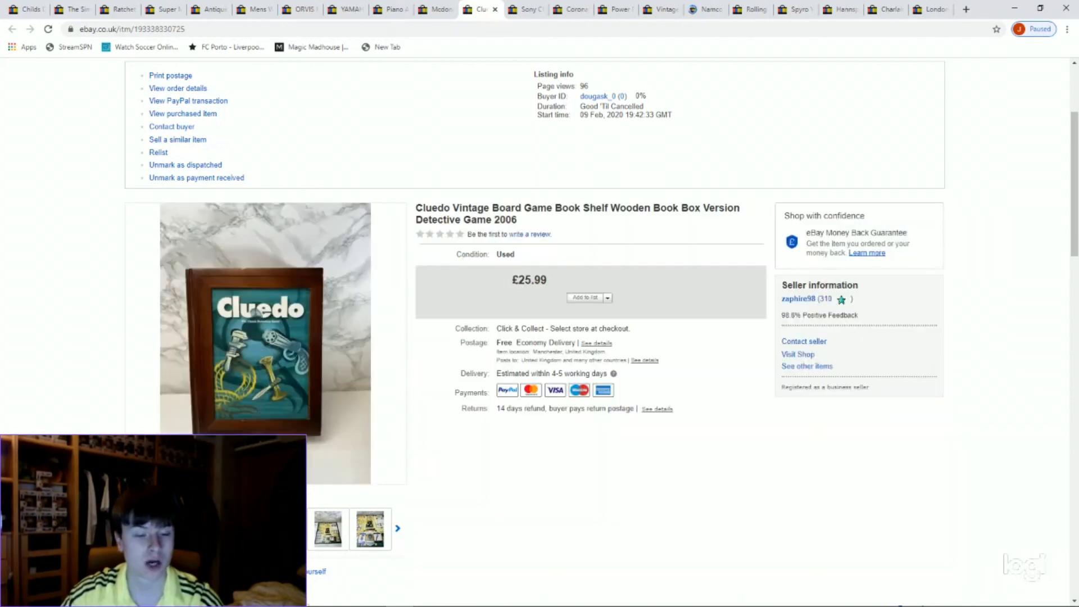
mouse_move(259, 396)
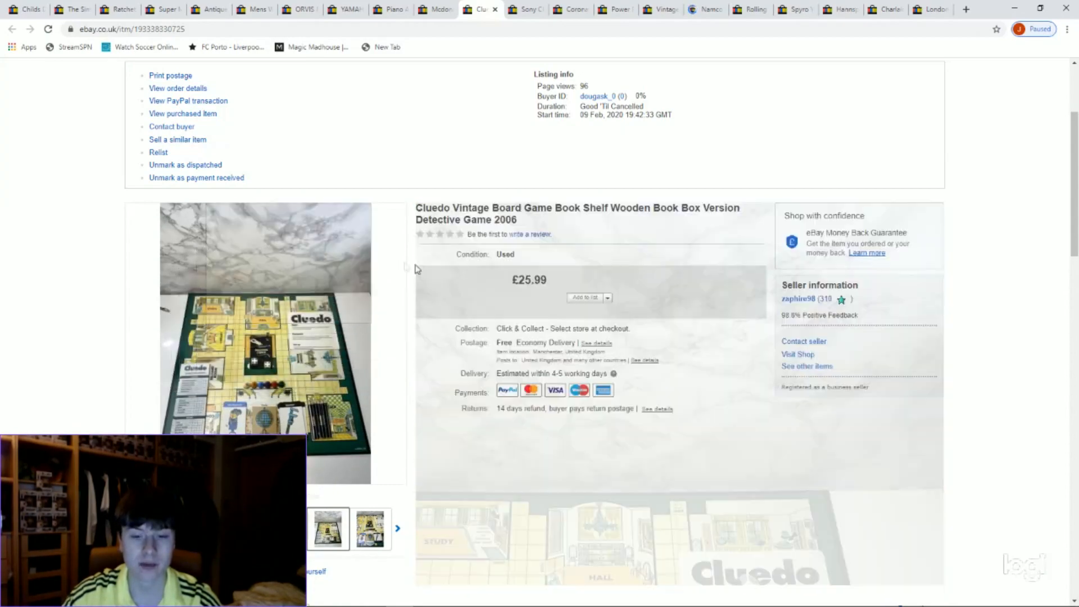
Step: Review the Cluedo listing's £25.99 price, then switch to the Sony CFD-V177L boombox listing
scroll("down", 3)
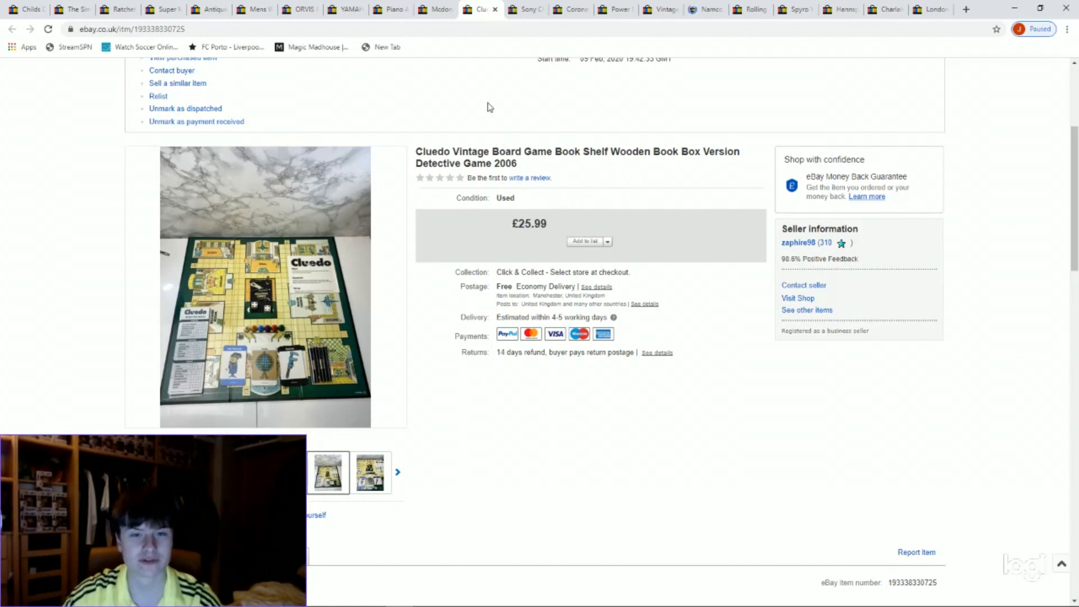
mouse_move(511, 92)
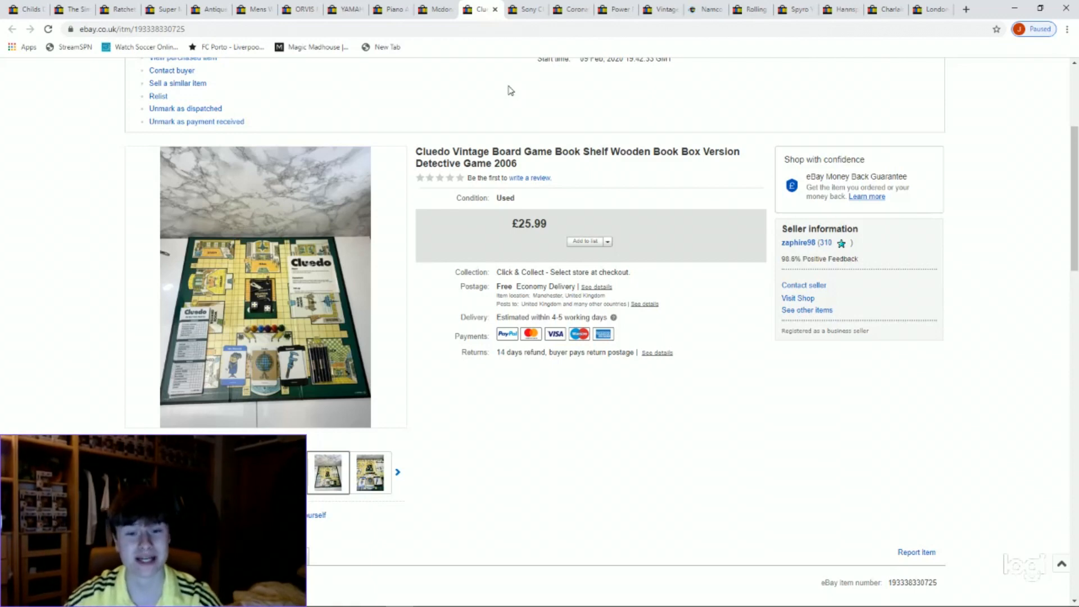
double_click(529, 224)
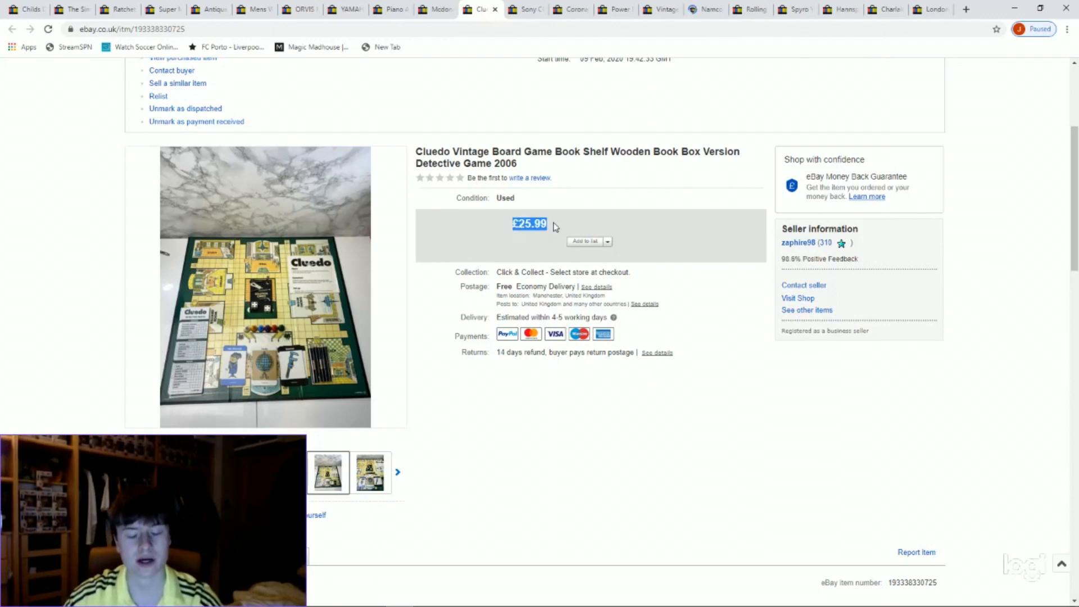
mouse_move(290, 173)
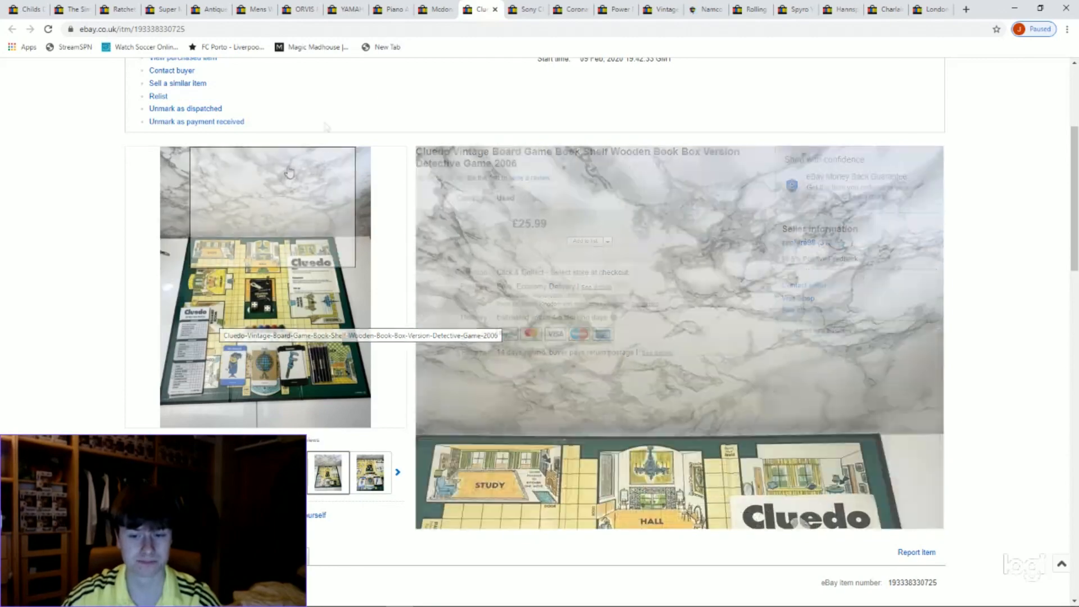
left_click(526, 9)
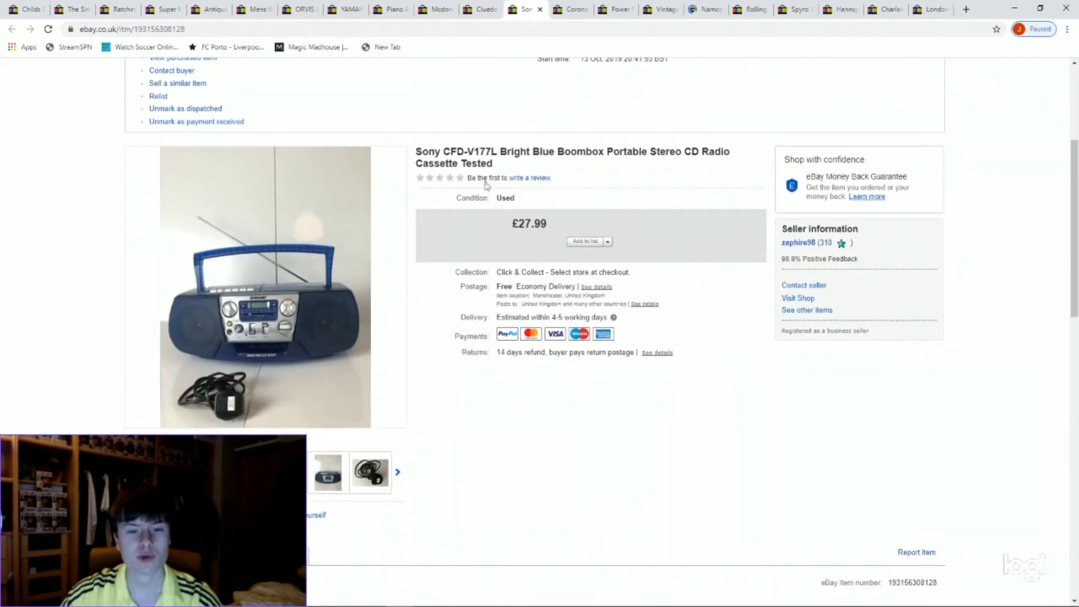
mouse_move(256, 326)
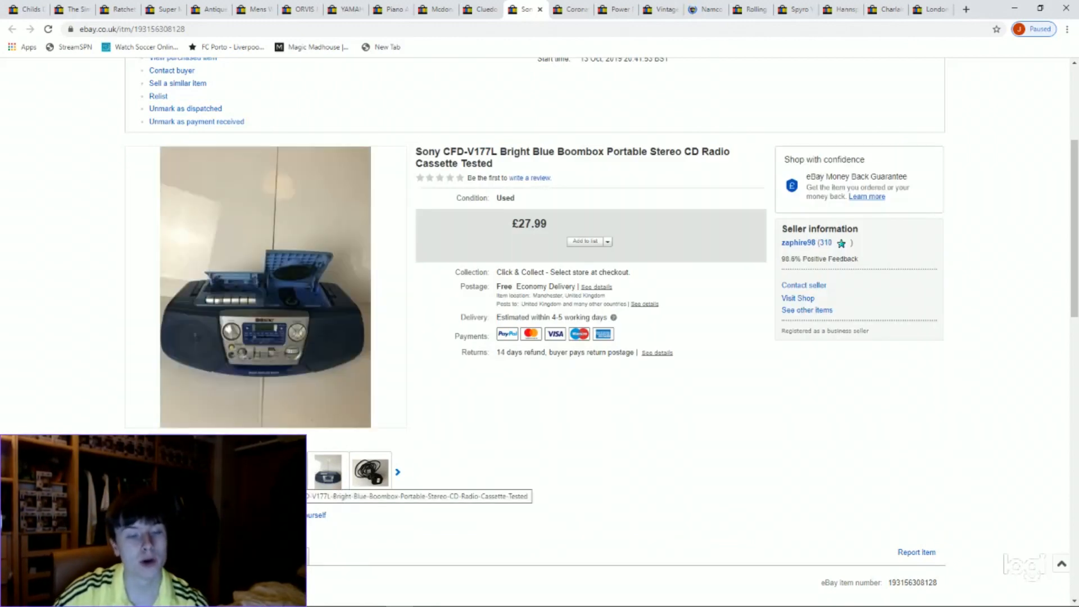
mouse_move(273, 296)
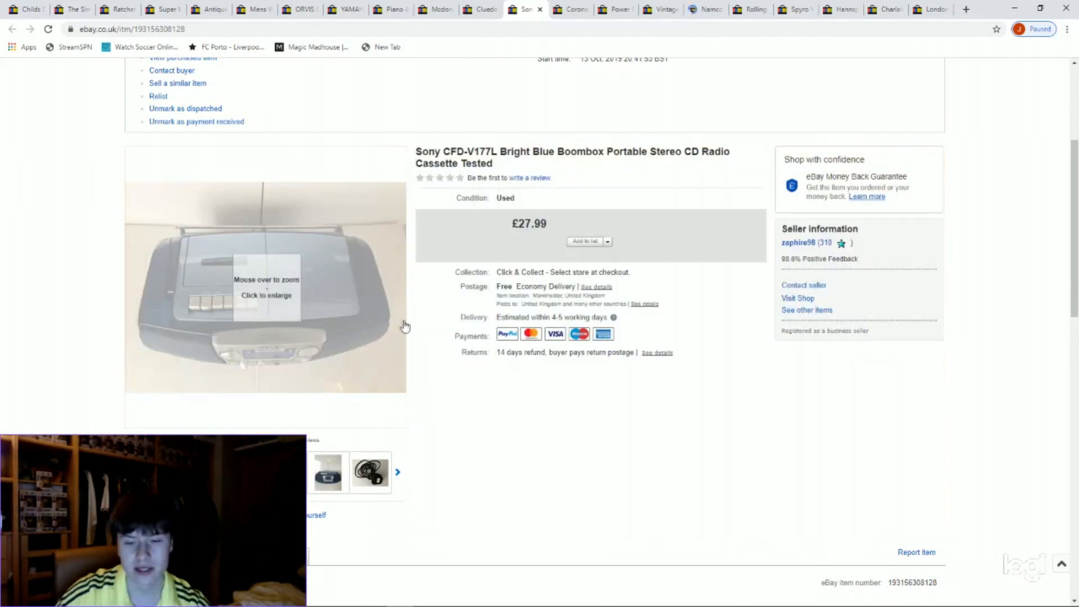
mouse_move(284, 348)
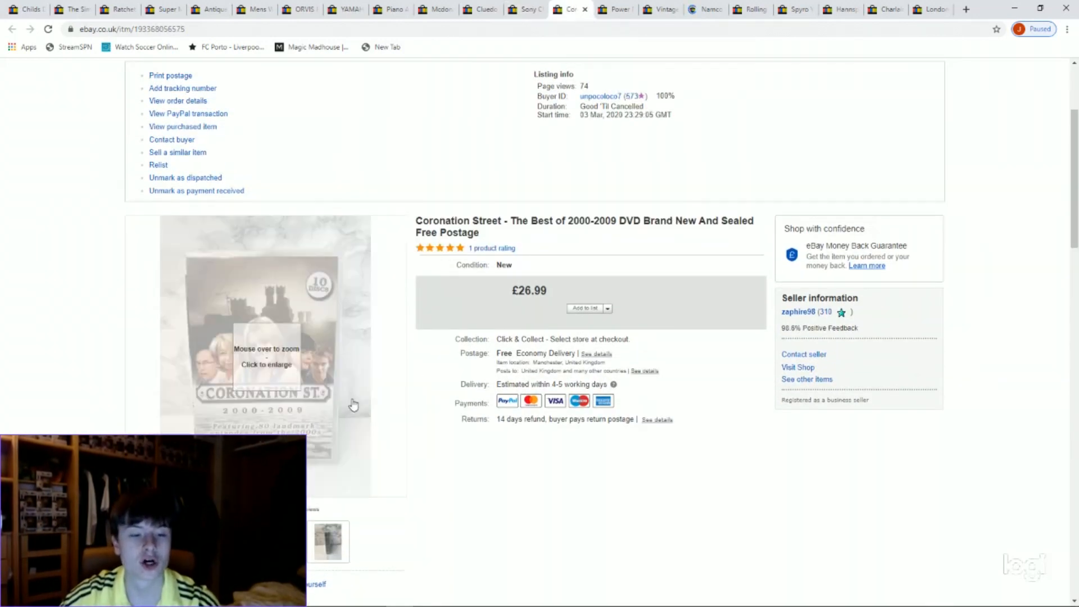
mouse_move(304, 316)
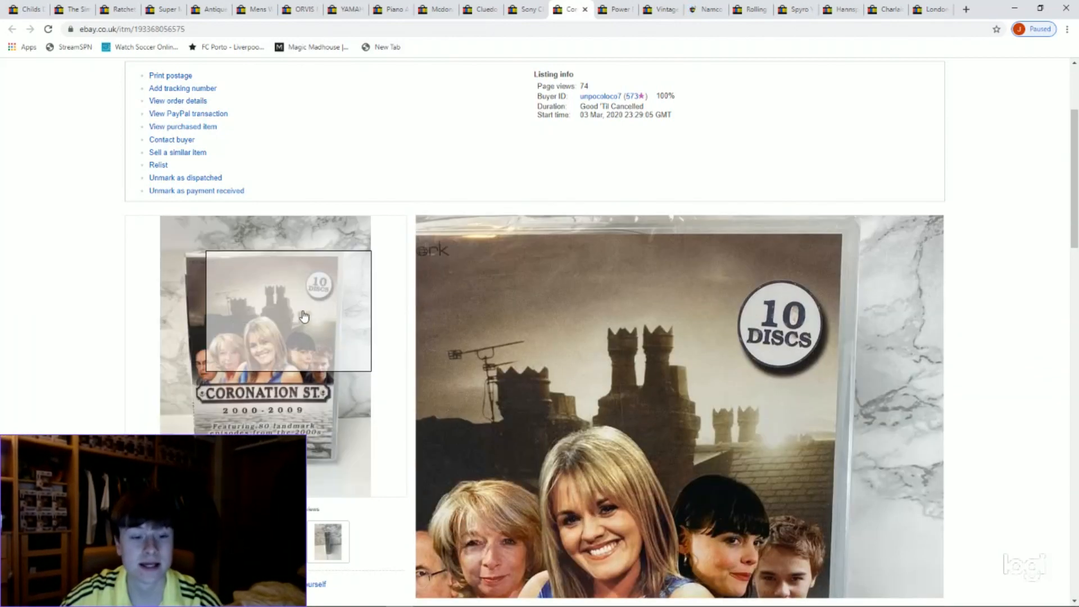
mouse_move(259, 413)
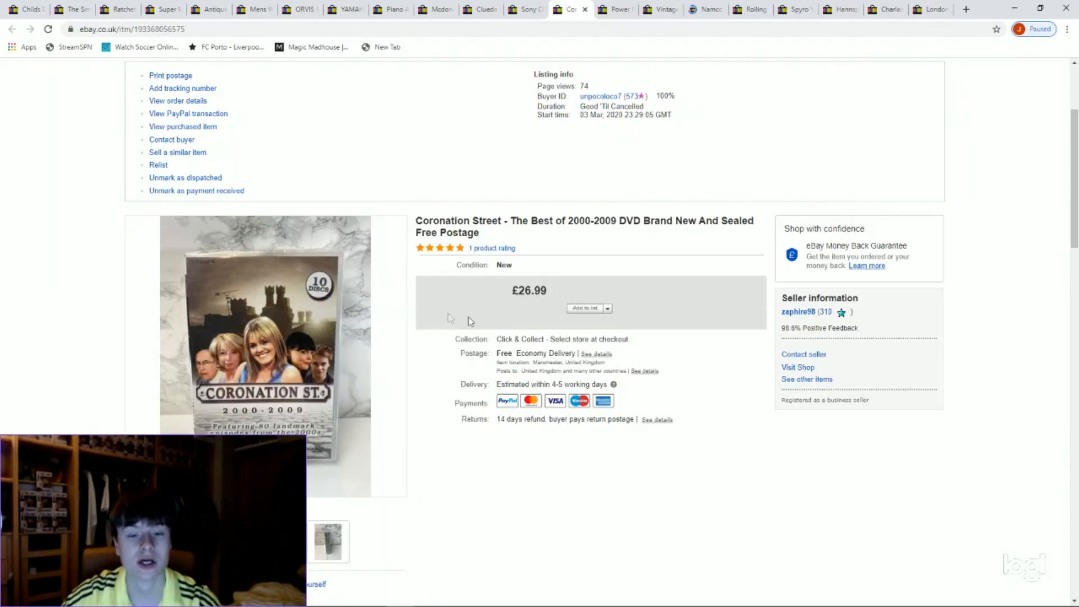
mouse_move(258, 369)
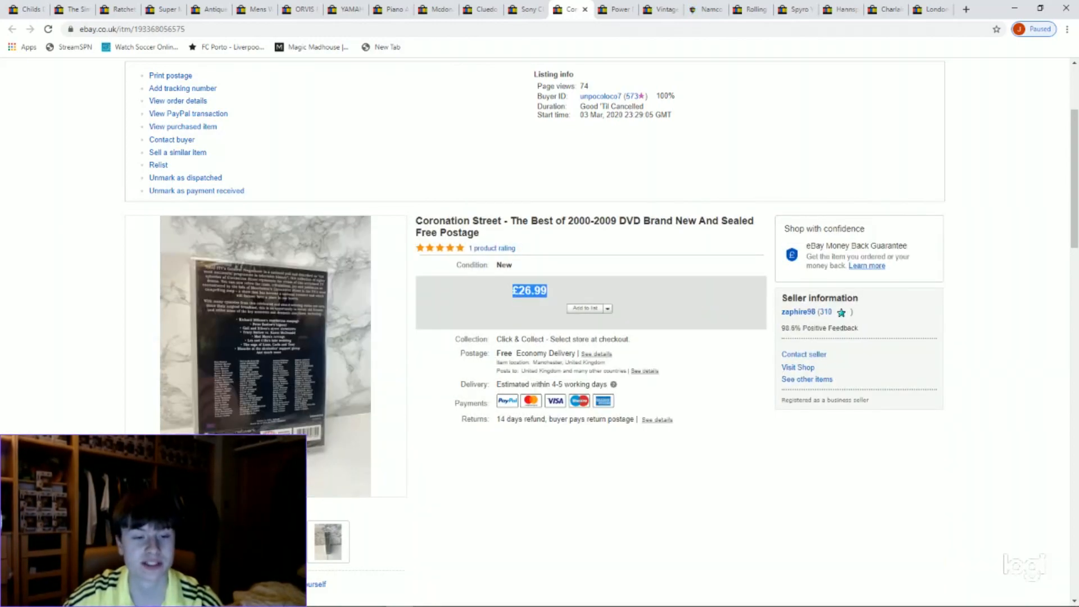
mouse_move(237, 292)
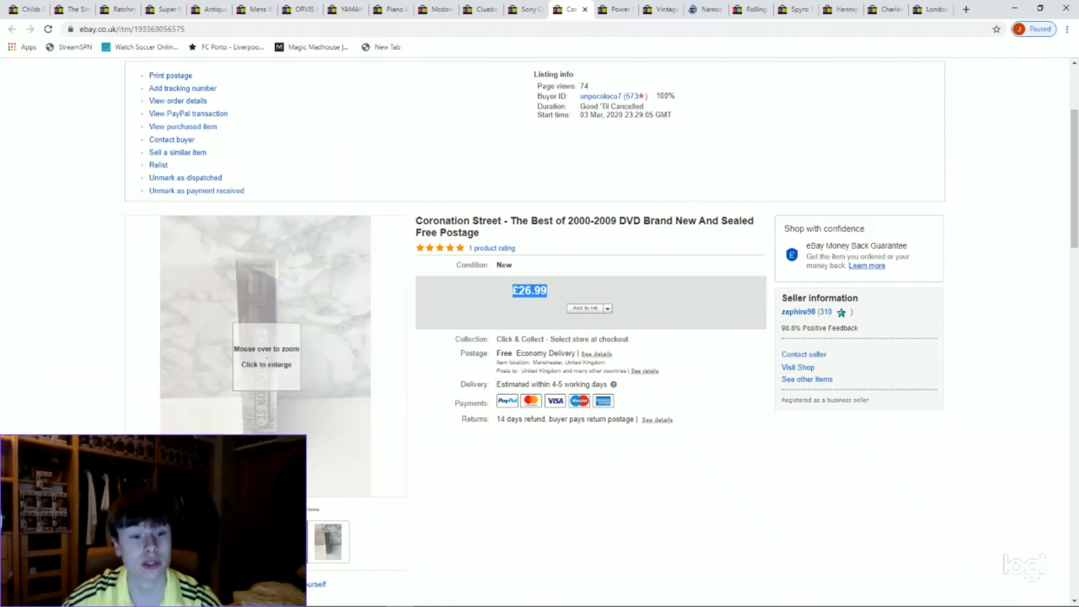
mouse_move(258, 357)
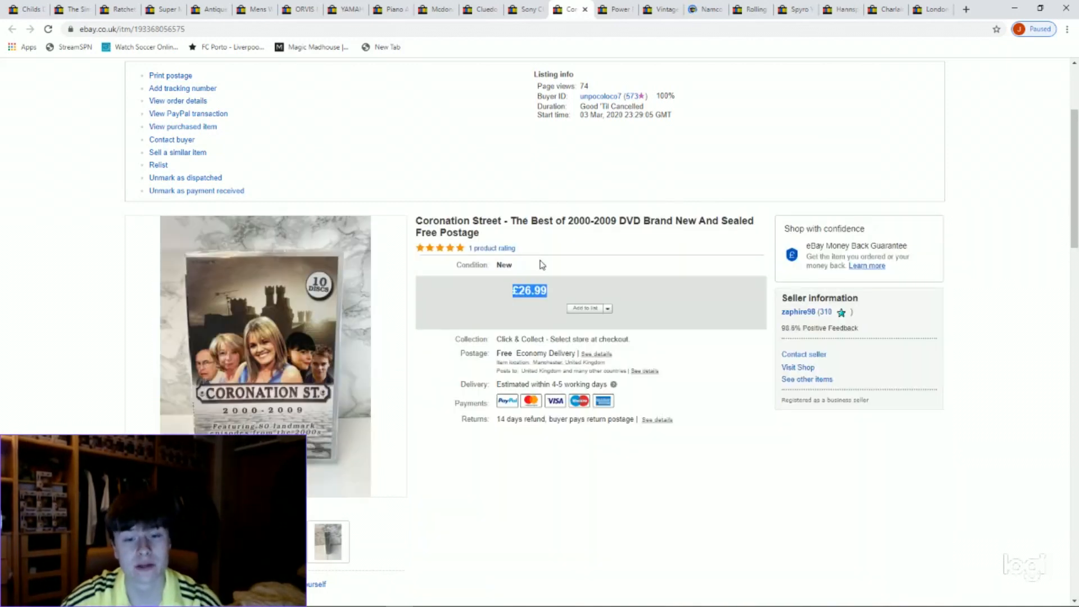
Step: Switch to the Power Rangers Super Ninja Steel Galvanax bundle listing at £32.99
left_click(616, 9)
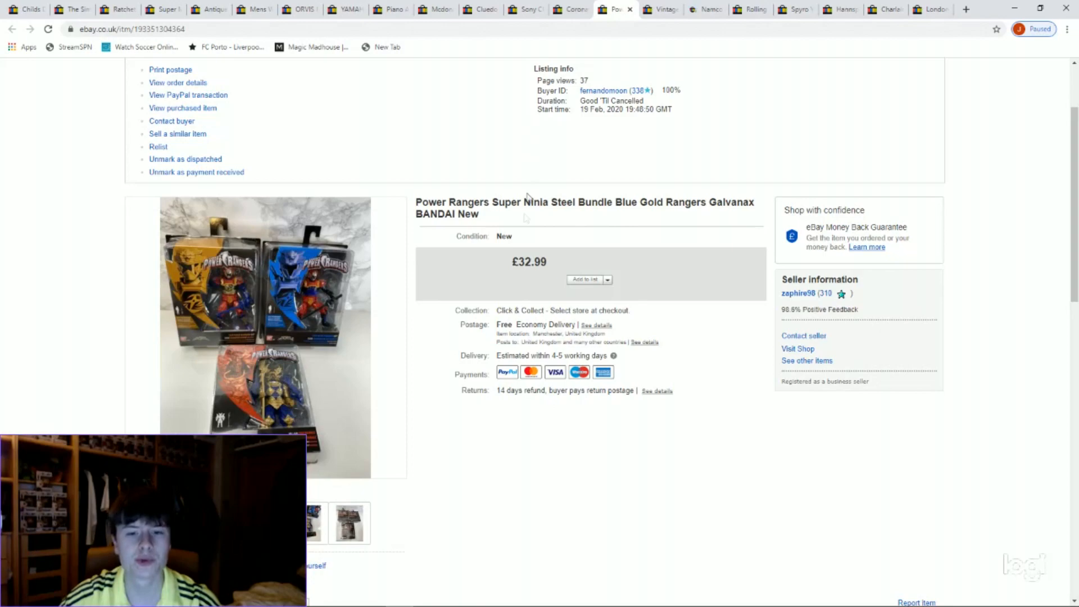
mouse_move(232, 392)
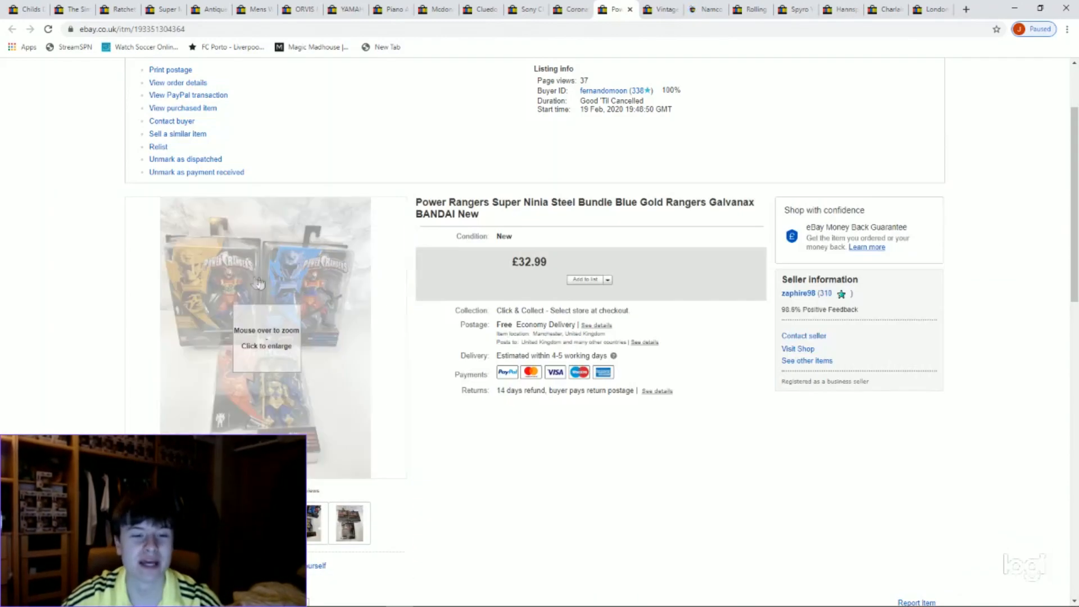
mouse_move(288, 315)
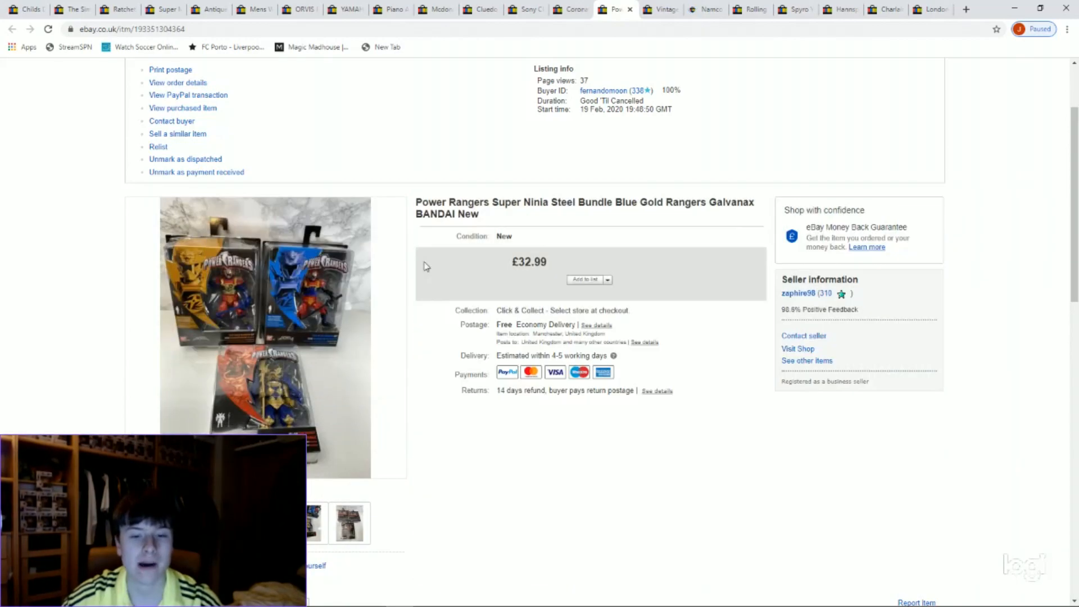
mouse_move(244, 316)
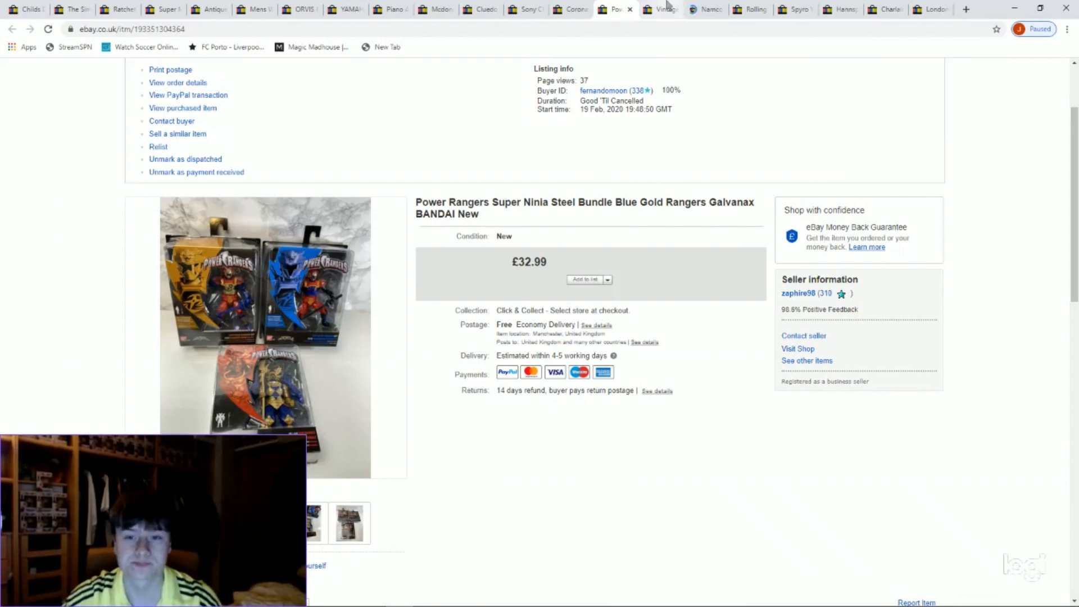
Step: Switch to the Vintage Rotel RA-314 amplifier auction listing, sold for £99.99
left_click(661, 10)
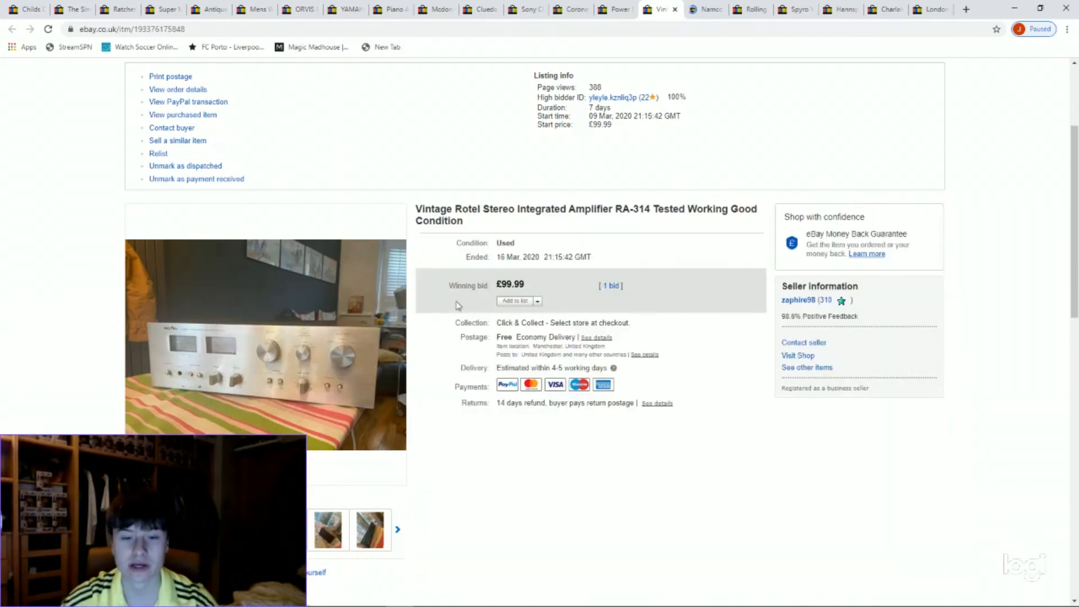
mouse_move(583, 286)
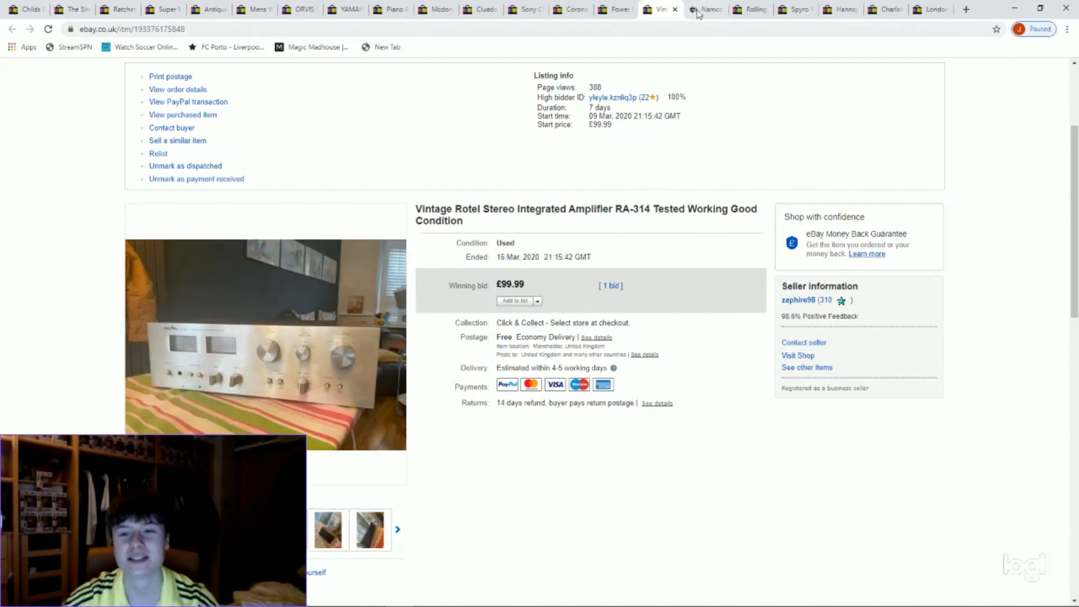
Step: Show the sold Namco Arcade Stick PS1/PS2 listing (£64.99) and view its cable photo
left_click(704, 9)
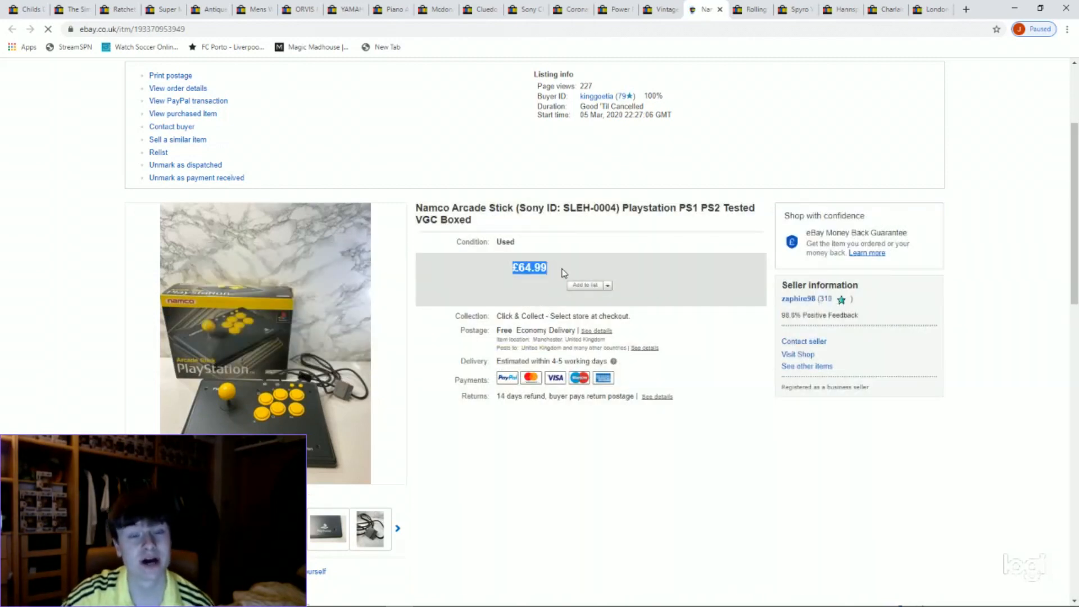
mouse_move(372, 430)
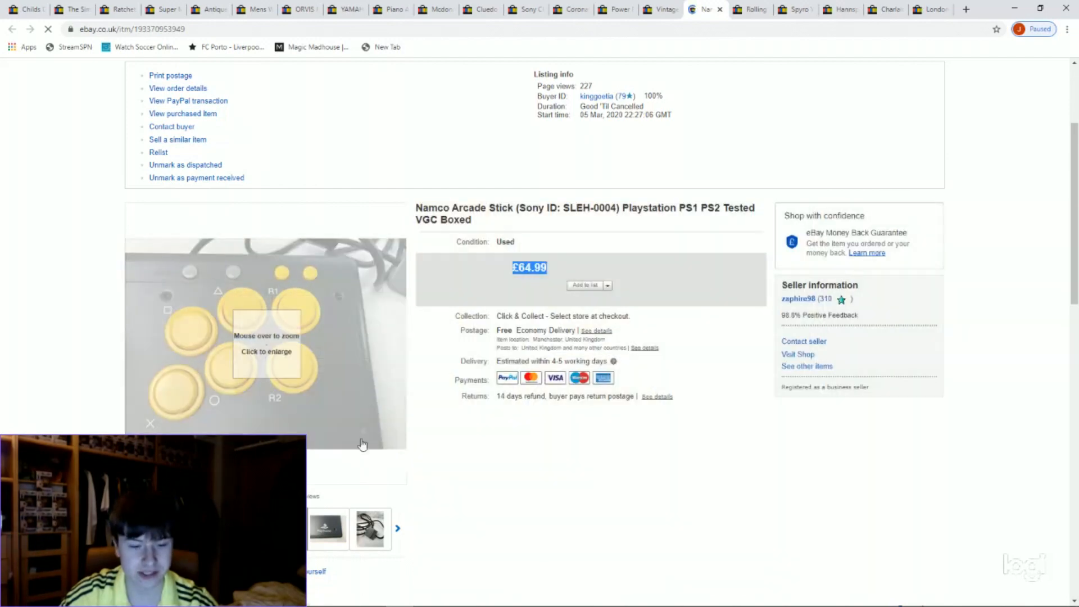
left_click(370, 529)
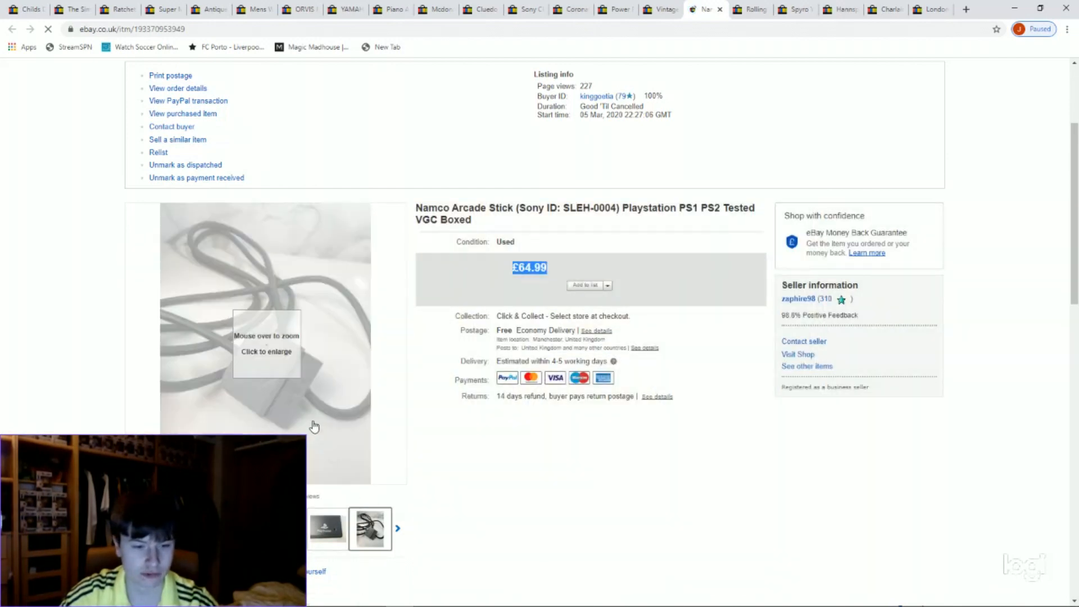
mouse_move(287, 381)
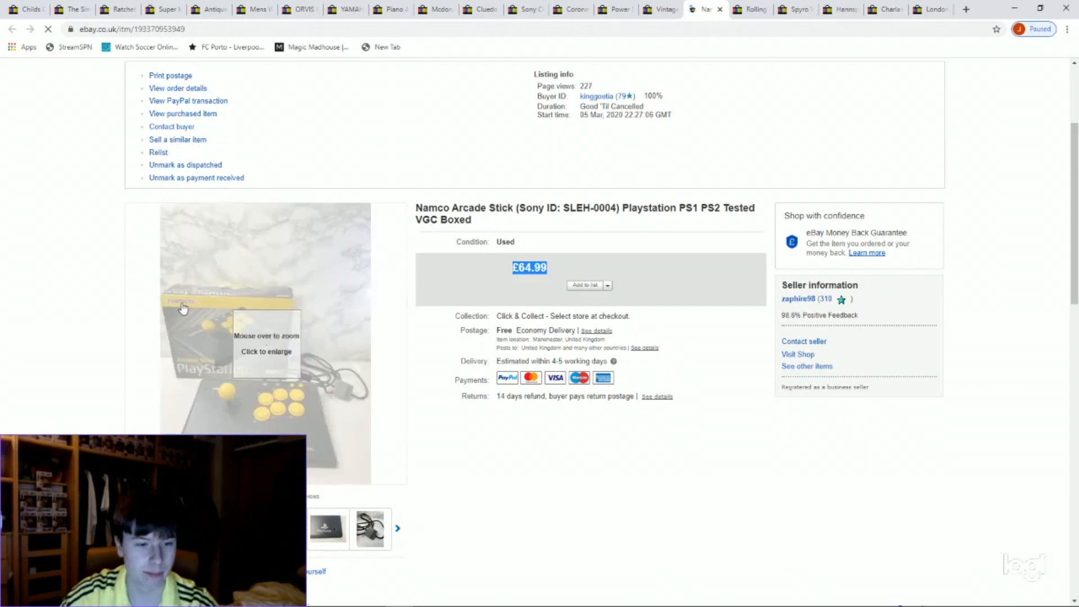
mouse_move(233, 338)
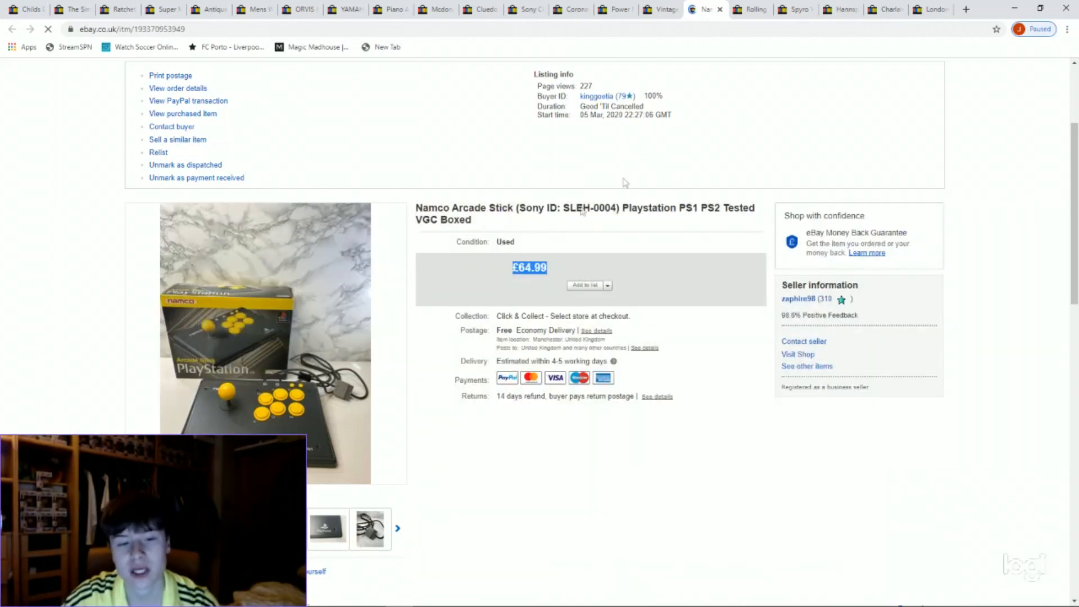
mouse_move(235, 343)
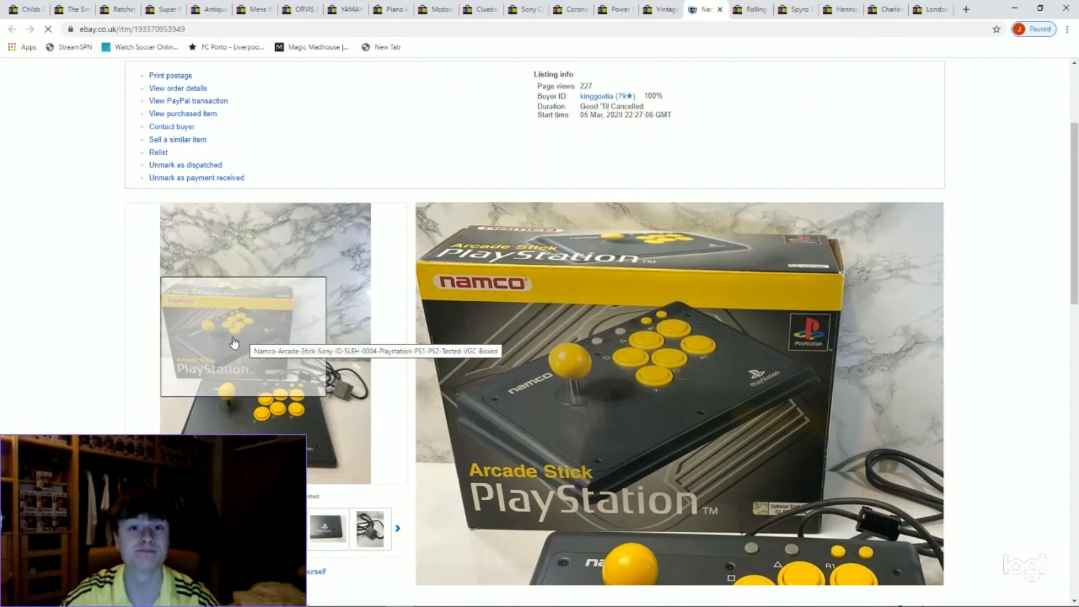
Step: Show the Rolling Back The Years CD listing (£15.99) and view the side, back and inside photos
left_click(751, 9)
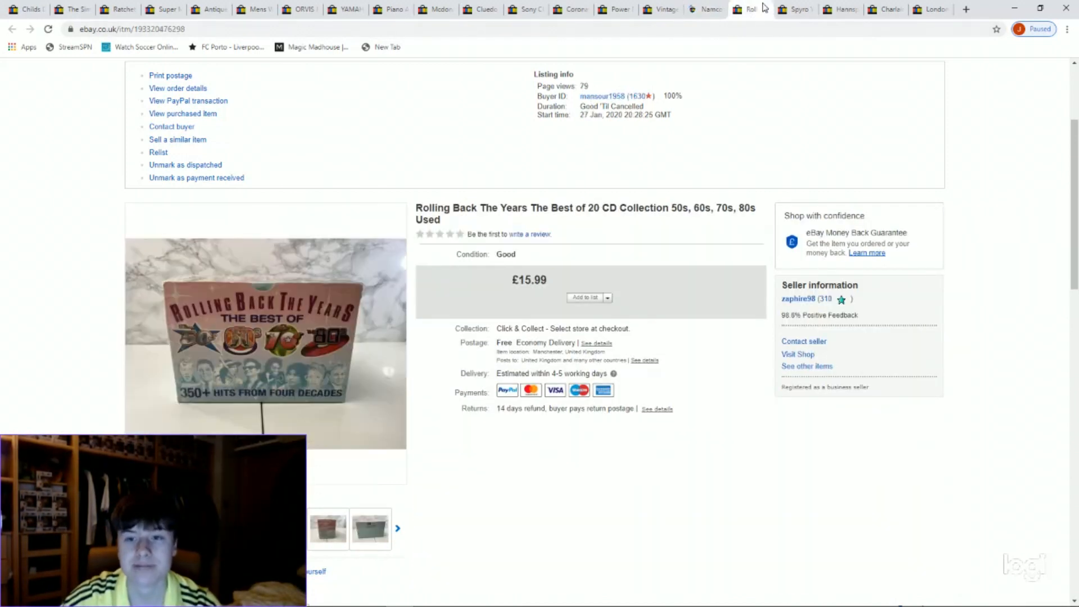
mouse_move(240, 339)
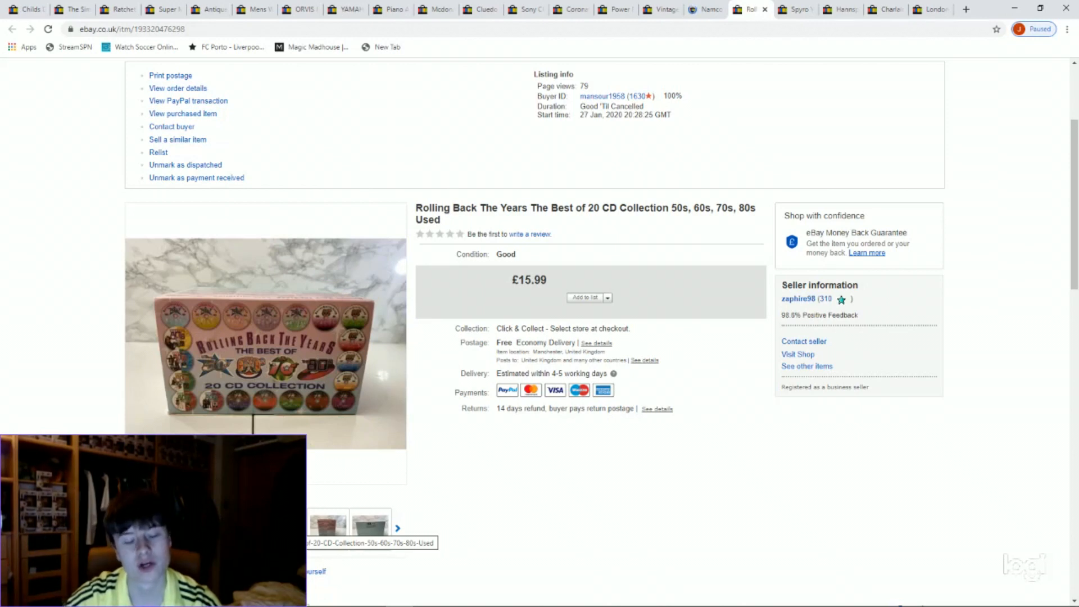
left_click(369, 527)
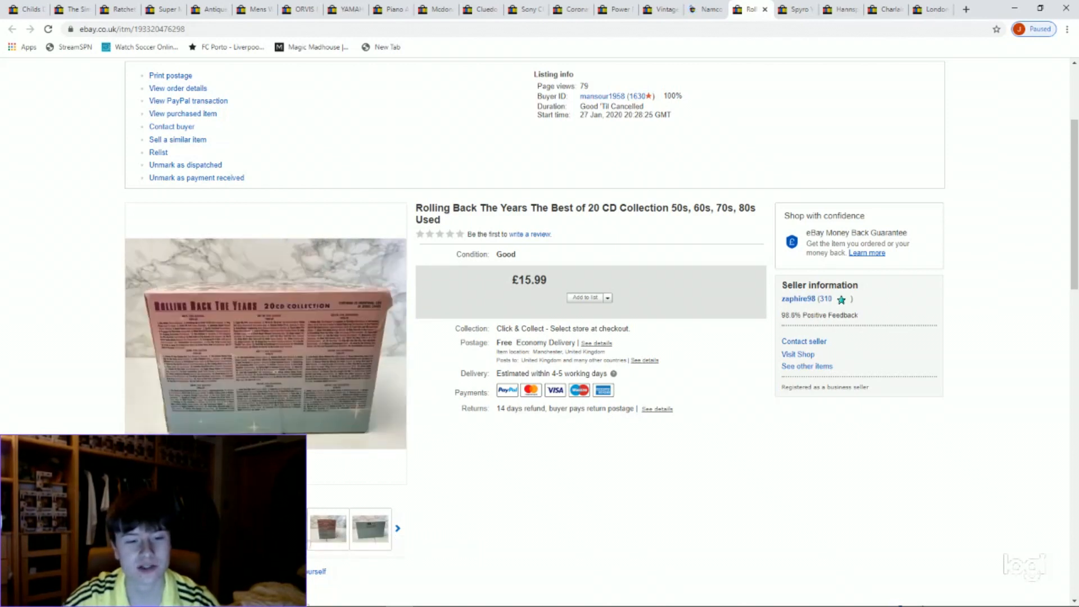
left_click(370, 530)
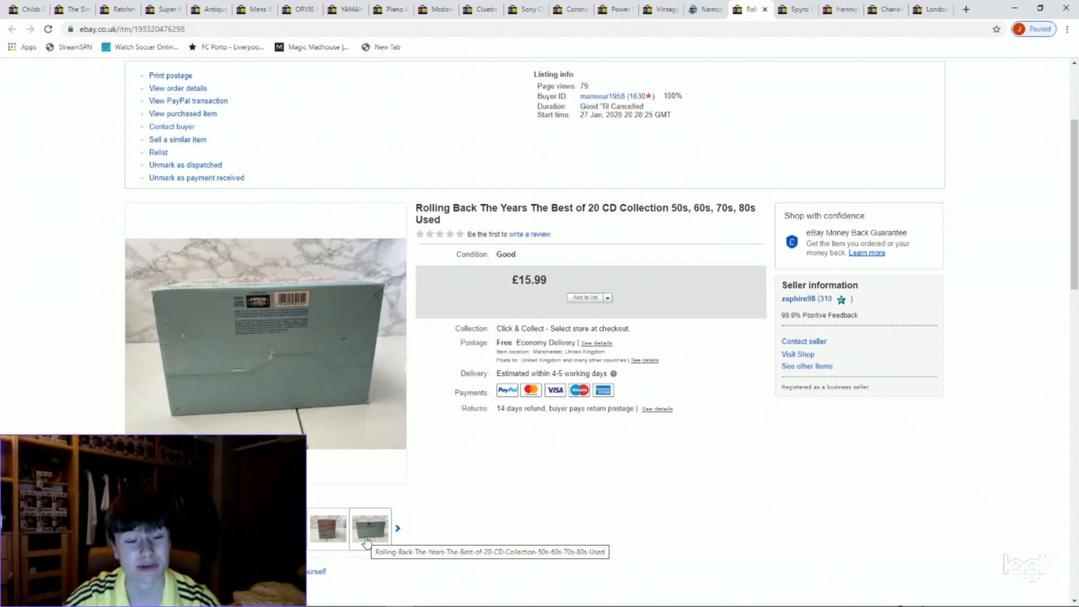
left_click(371, 528)
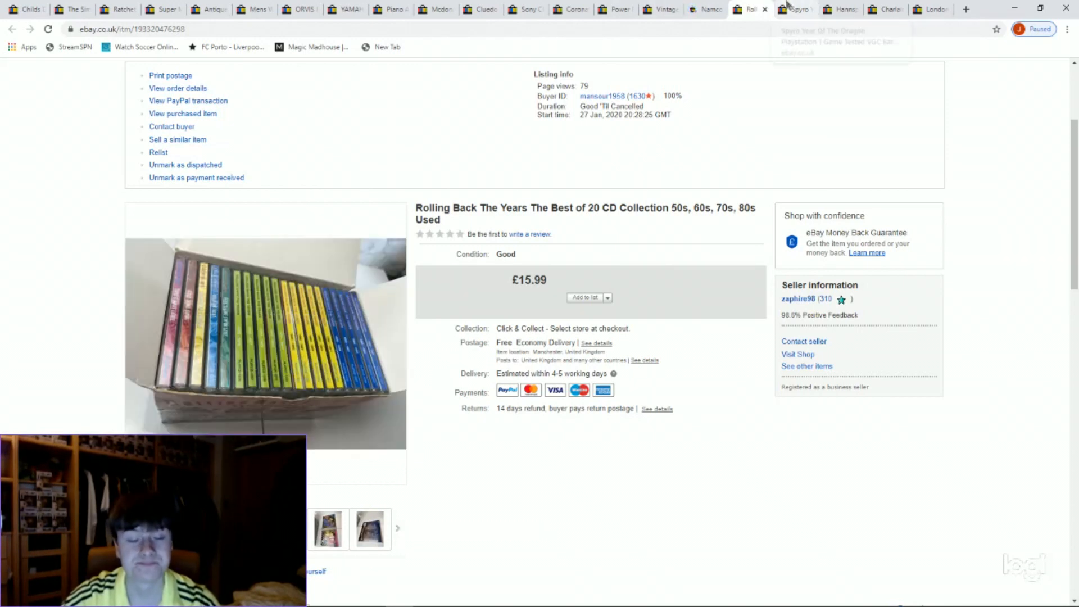
Step: Switch to the sold Spyro Year of the Dragon PS1 game listing at £11.99
left_click(803, 10)
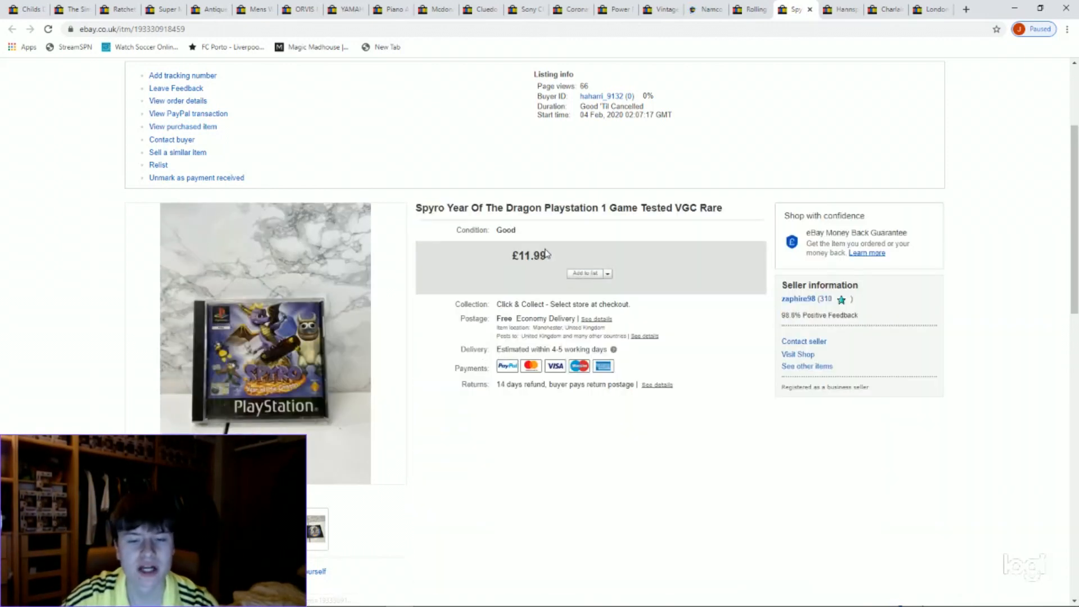
mouse_move(306, 300)
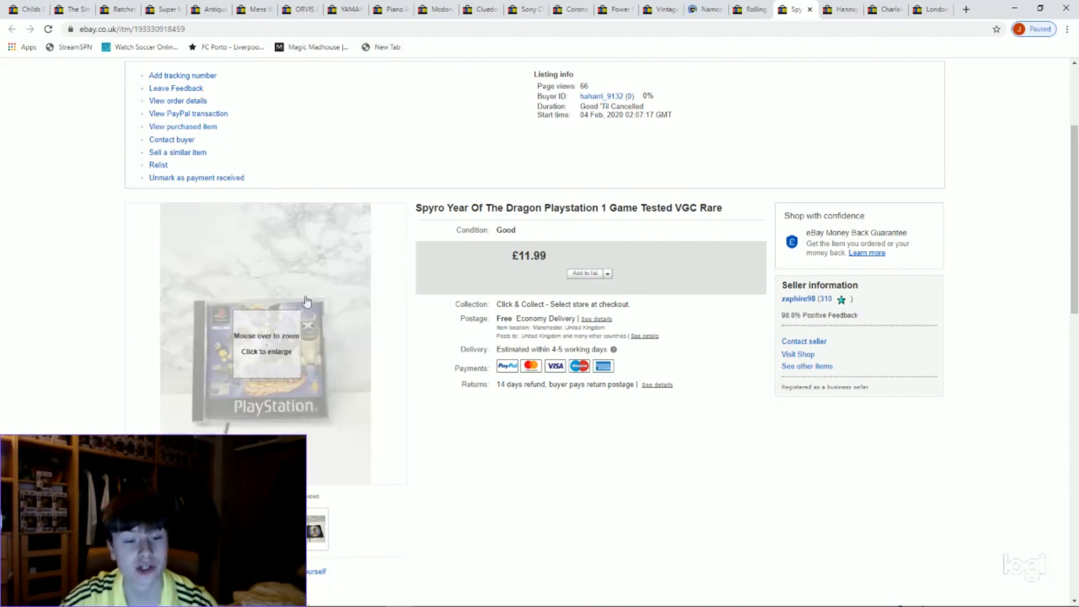
mouse_move(266, 356)
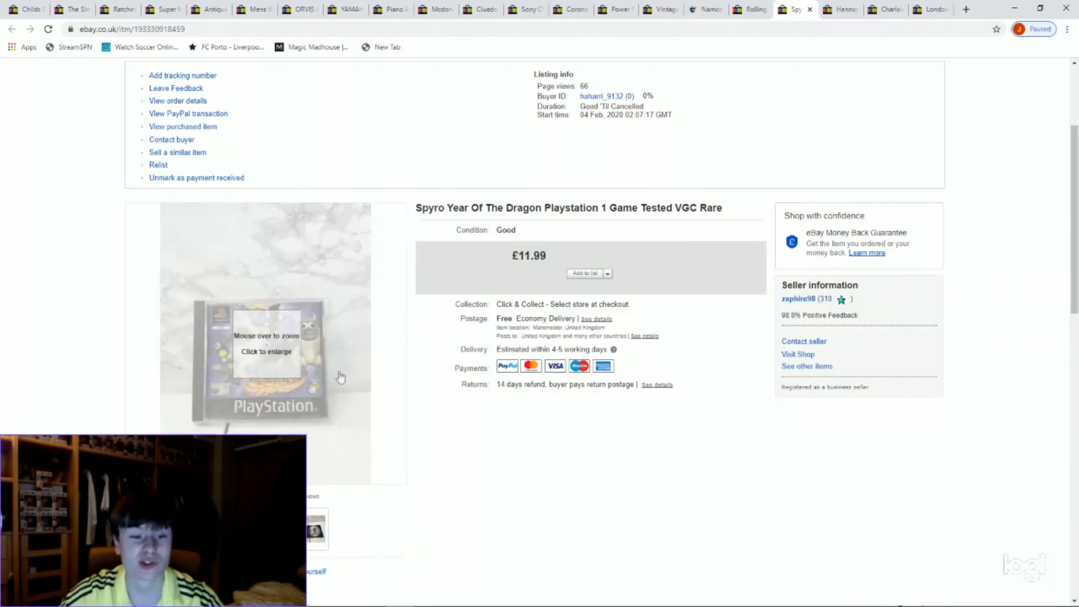
mouse_move(277, 356)
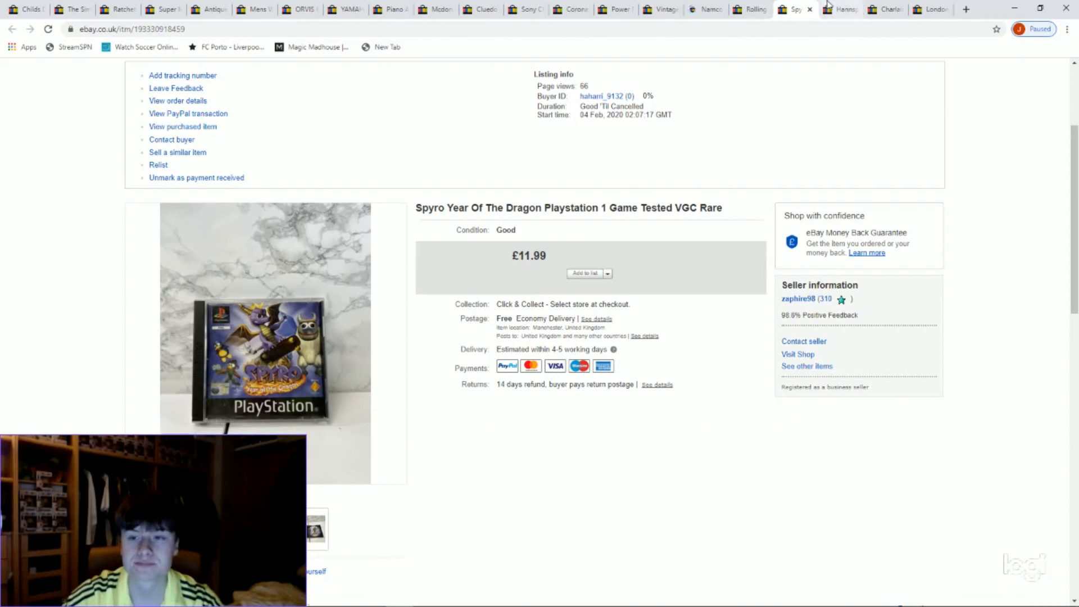
Step: Switch to the sold Hannspree HE225DPB 21.5" monitor listing at £69.99
left_click(841, 9)
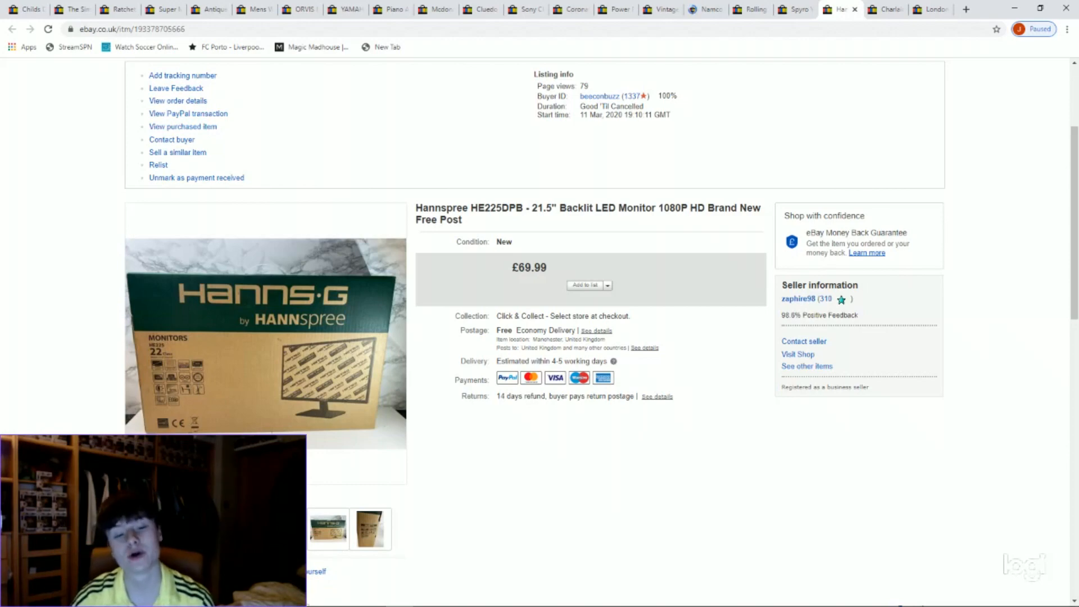
mouse_move(394, 370)
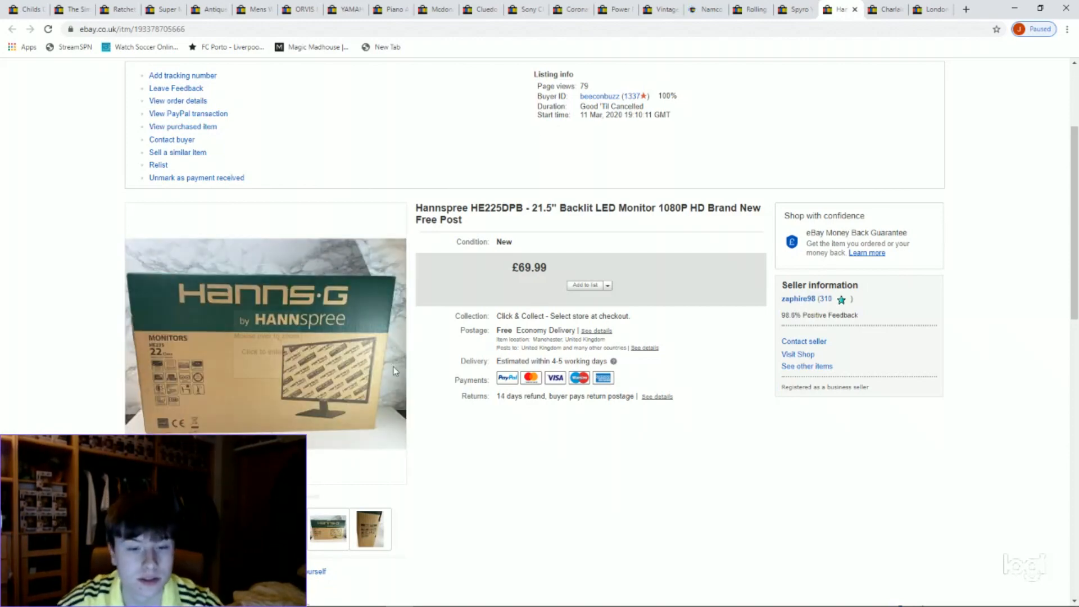
mouse_move(267, 308)
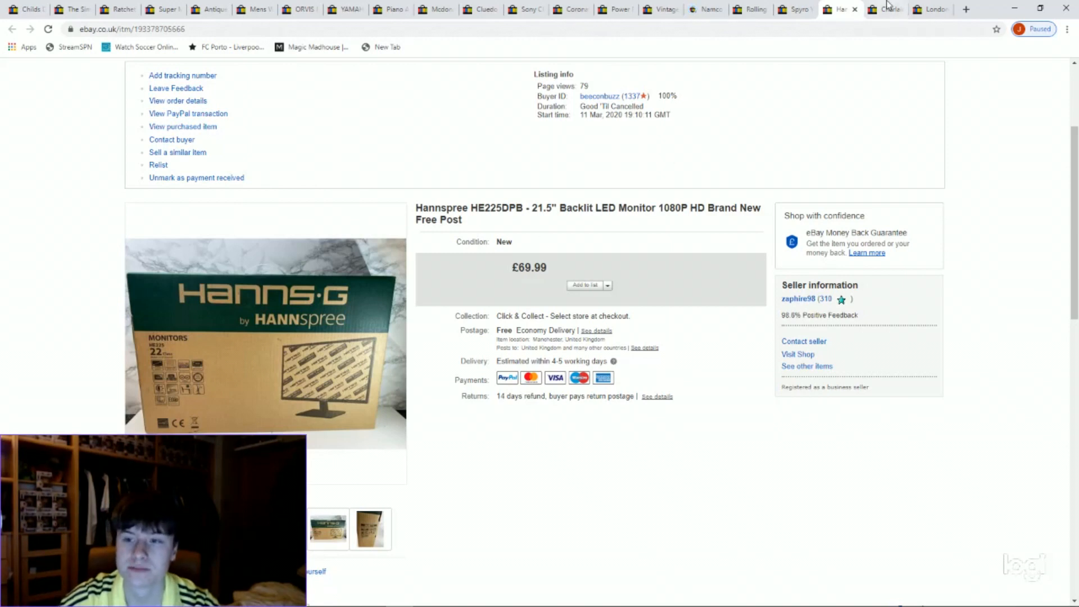
Step: Show the Sookie Stackhouse 10-book set listing and view the box set cover photos
left_click(886, 9)
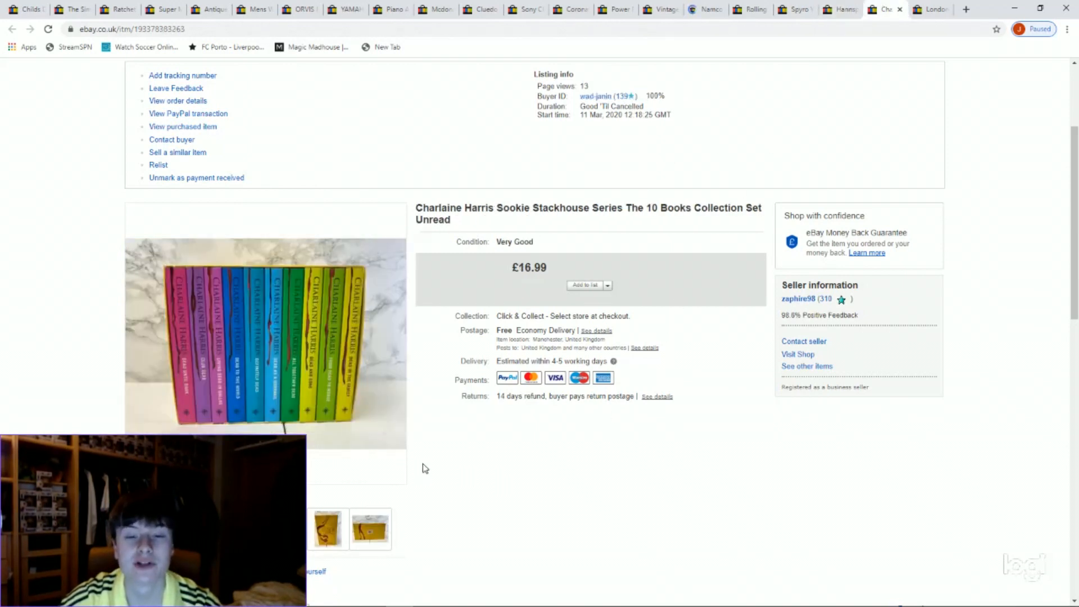
mouse_move(265, 347)
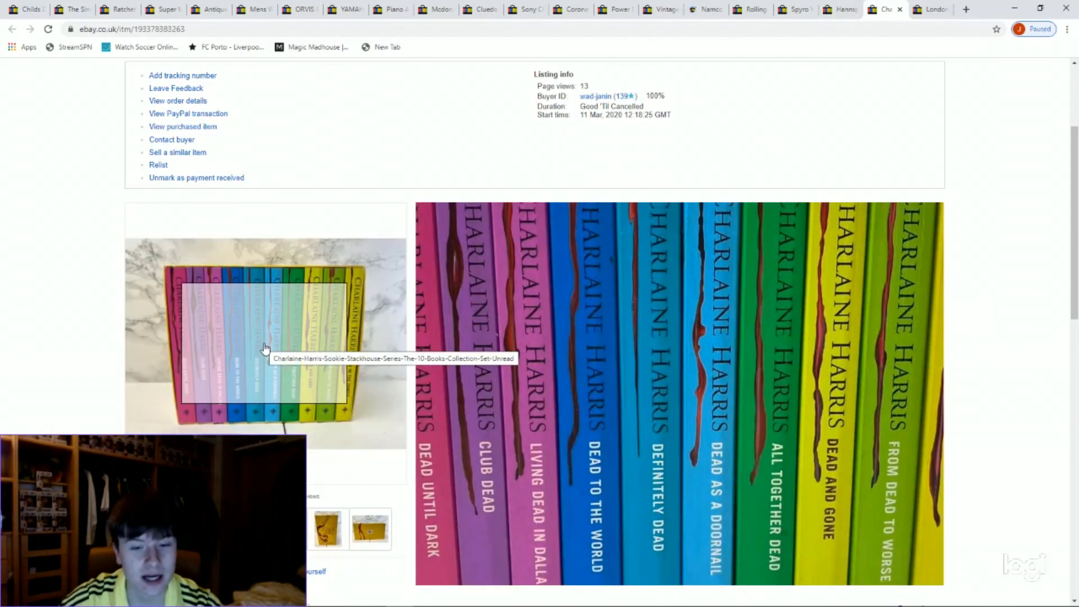
left_click(329, 532)
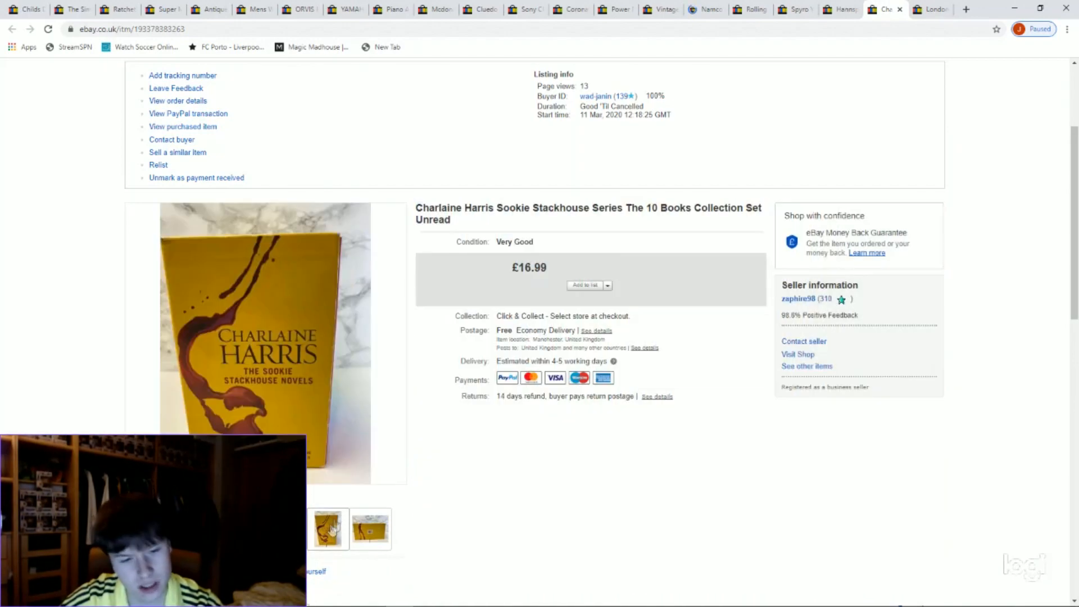
mouse_move(287, 374)
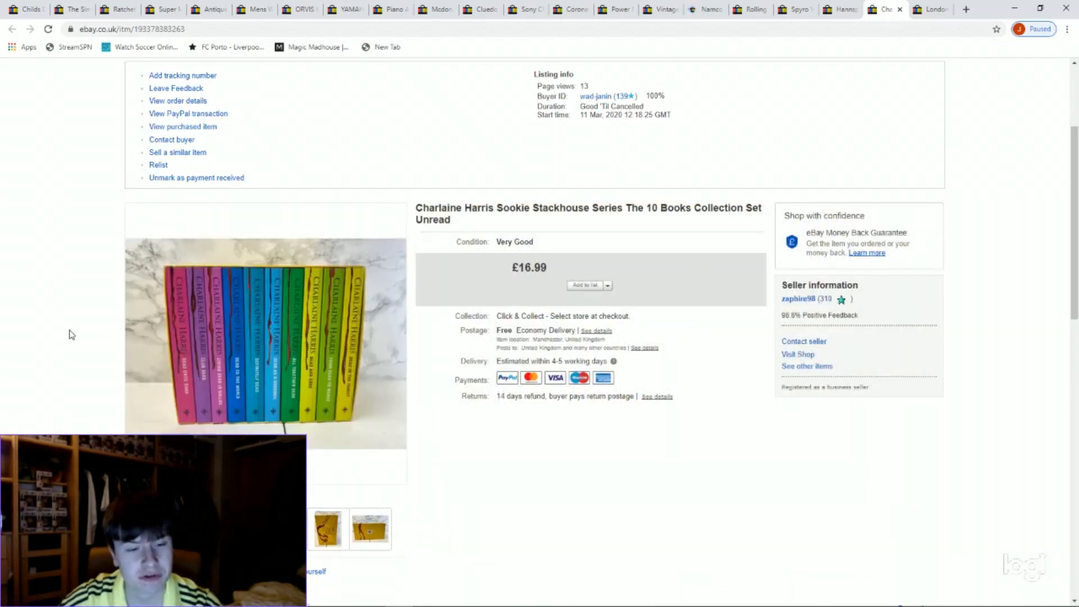
left_click(370, 529)
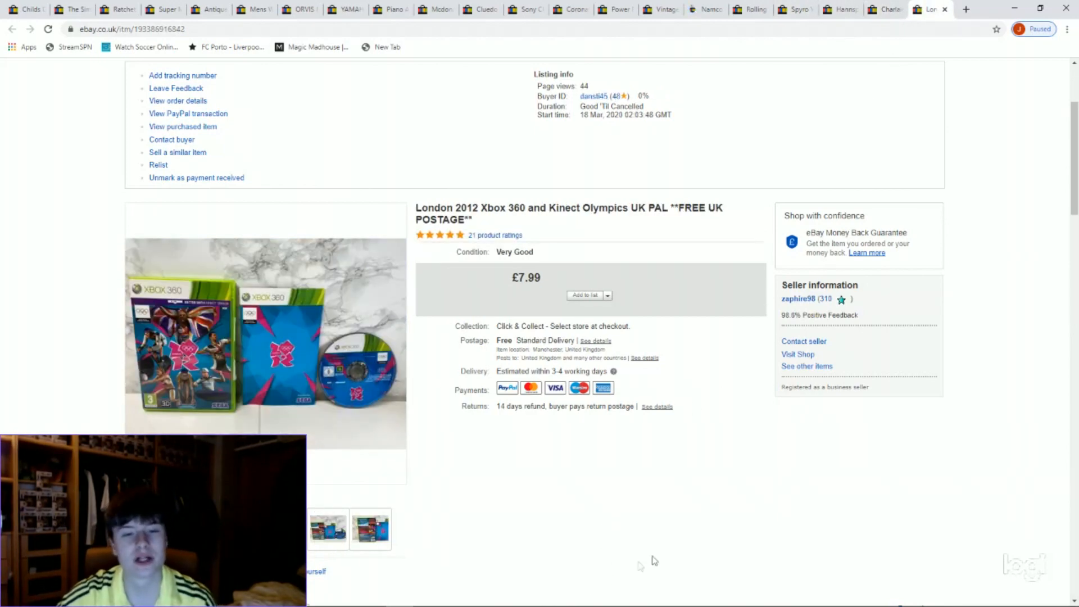
mouse_move(244, 354)
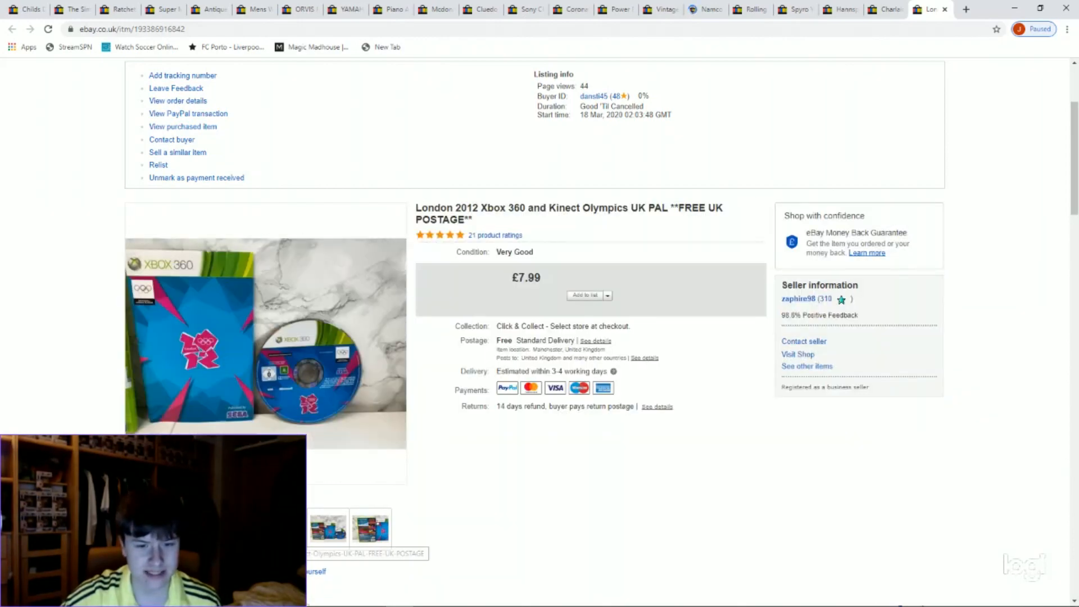
Step: View another photo of the London 2012 Xbox 360 Kinect game listing
left_click(369, 529)
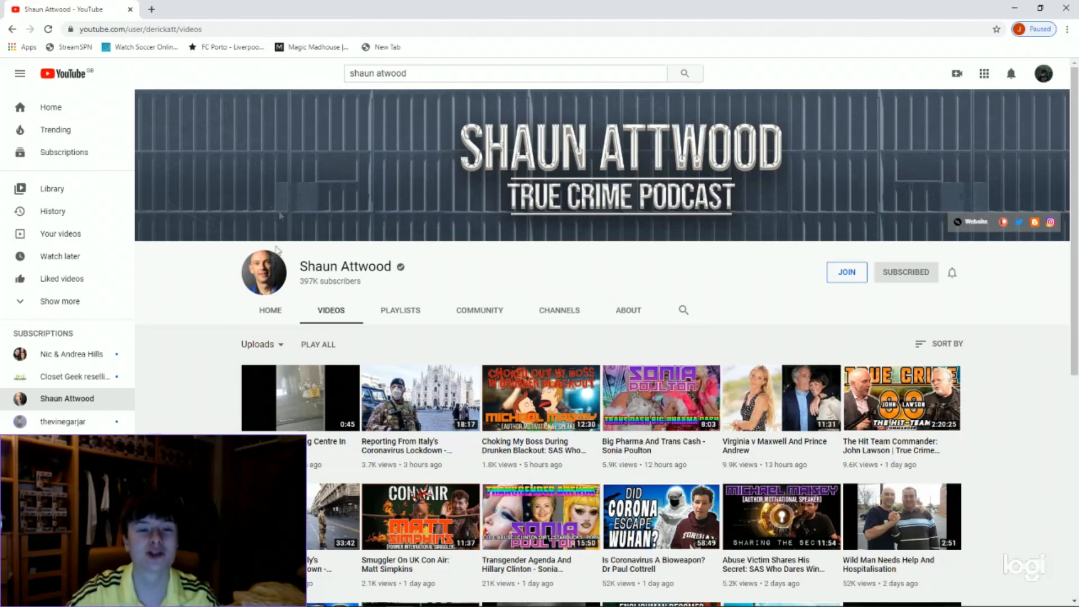
Step: Open a new tab and start a YouTube search for the True Geordie podcast
left_click(151, 9)
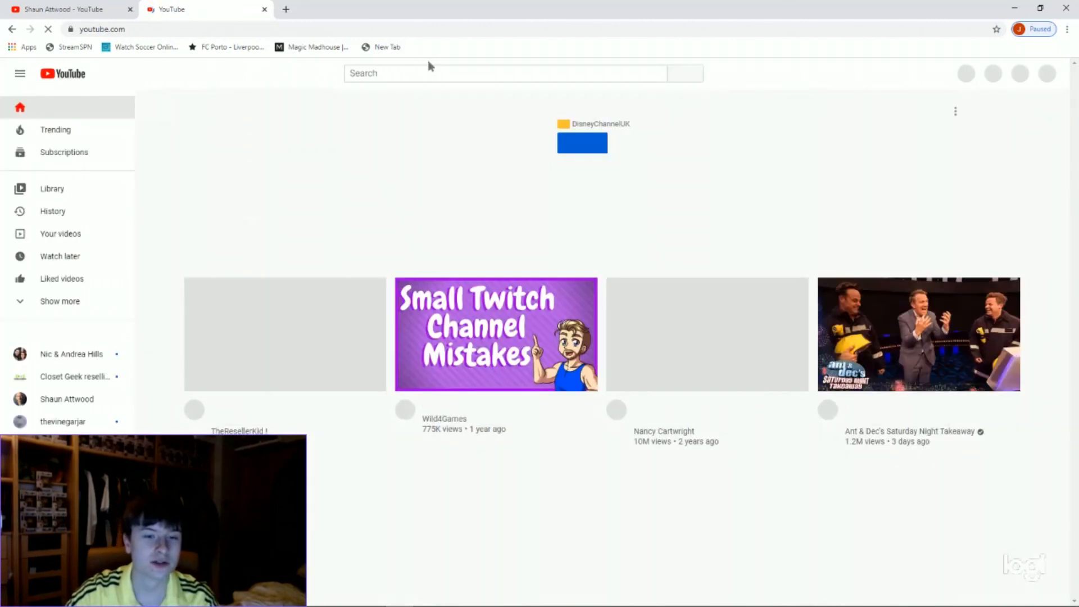
type("true geordie podcast   shaun atwood")
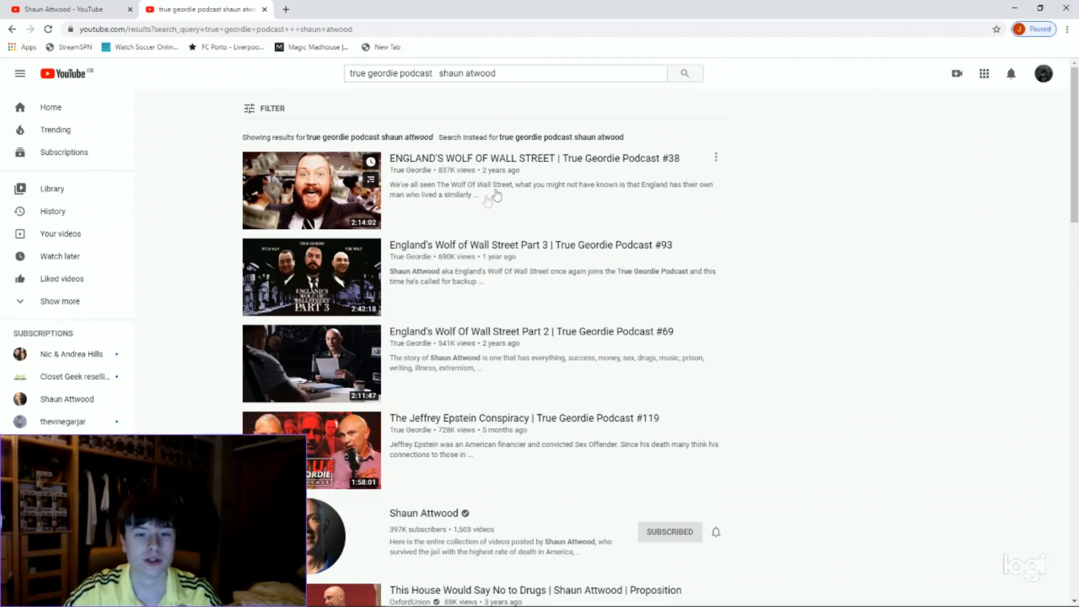
mouse_move(479, 321)
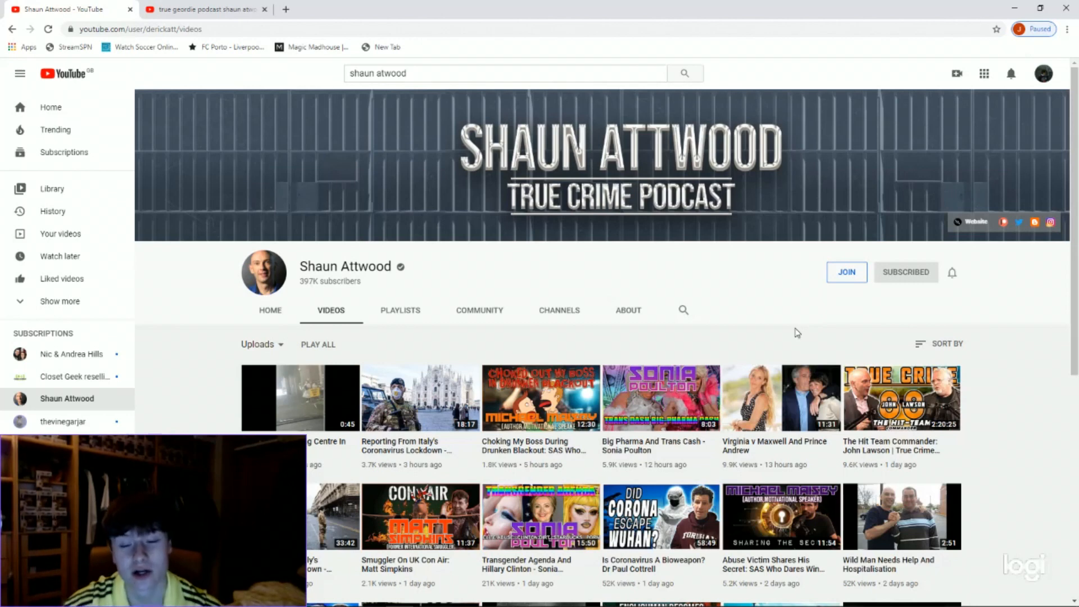
Step: Scroll through Shaun Attwood's uploaded videos, then return to the True Geordie search results tab
scroll("down", 3)
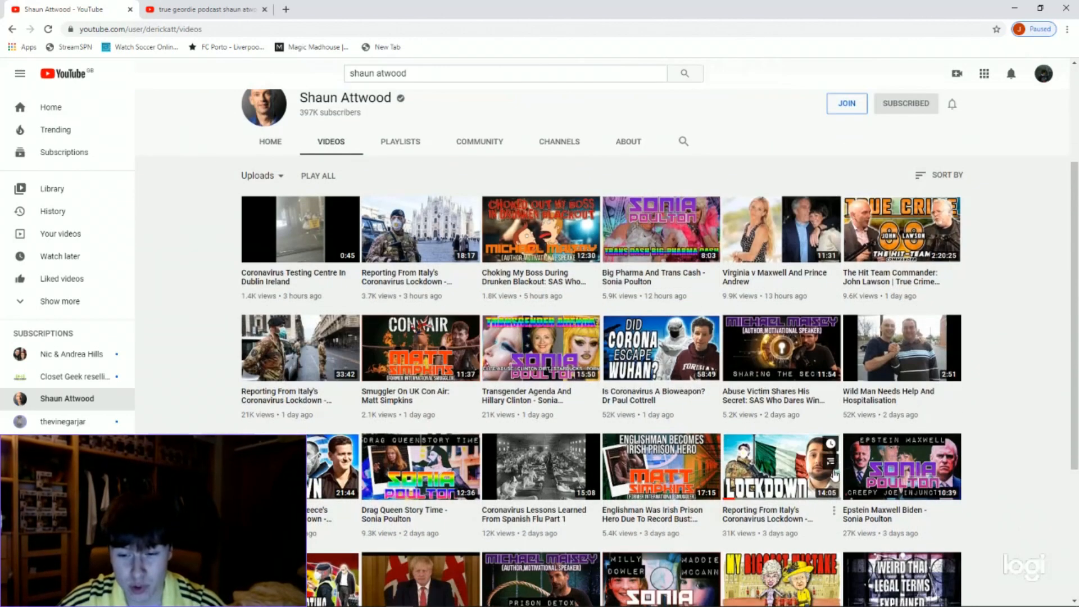
mouse_move(272, 388)
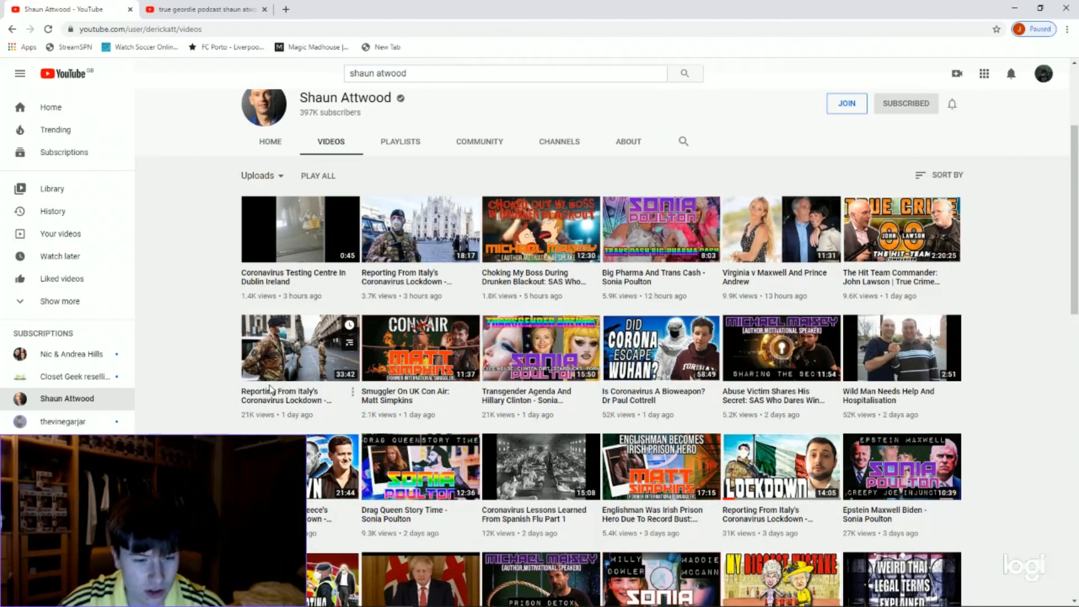
mouse_move(513, 296)
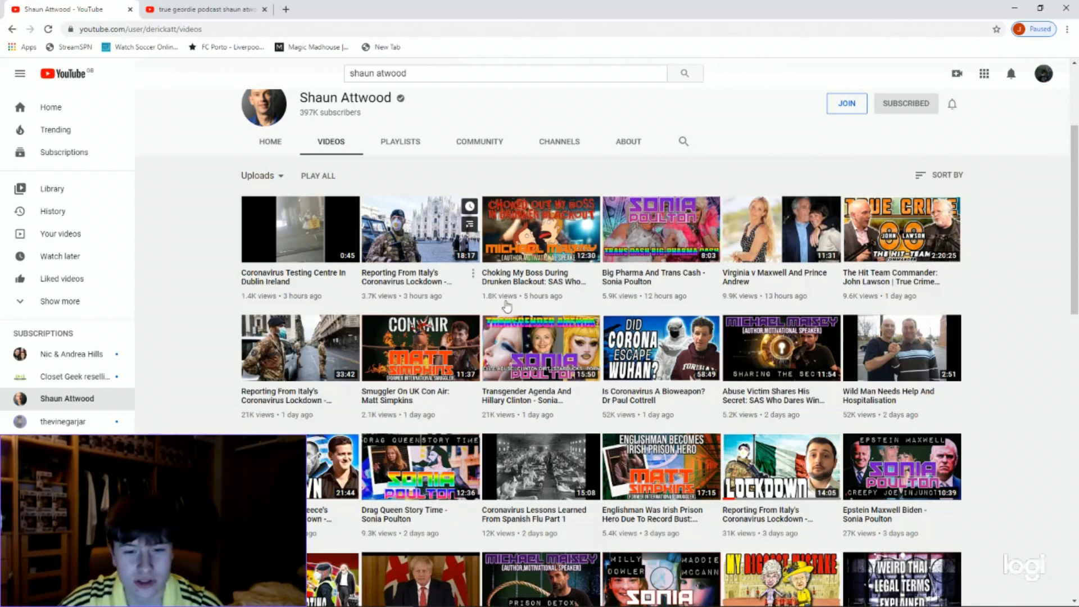
mouse_move(371, 273)
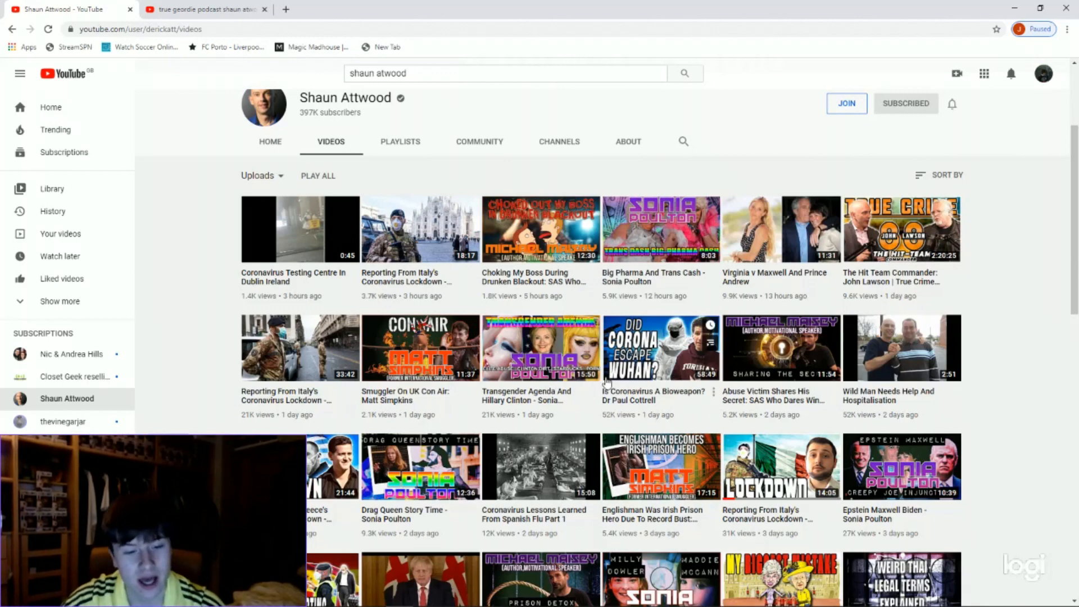
scroll("down", 3)
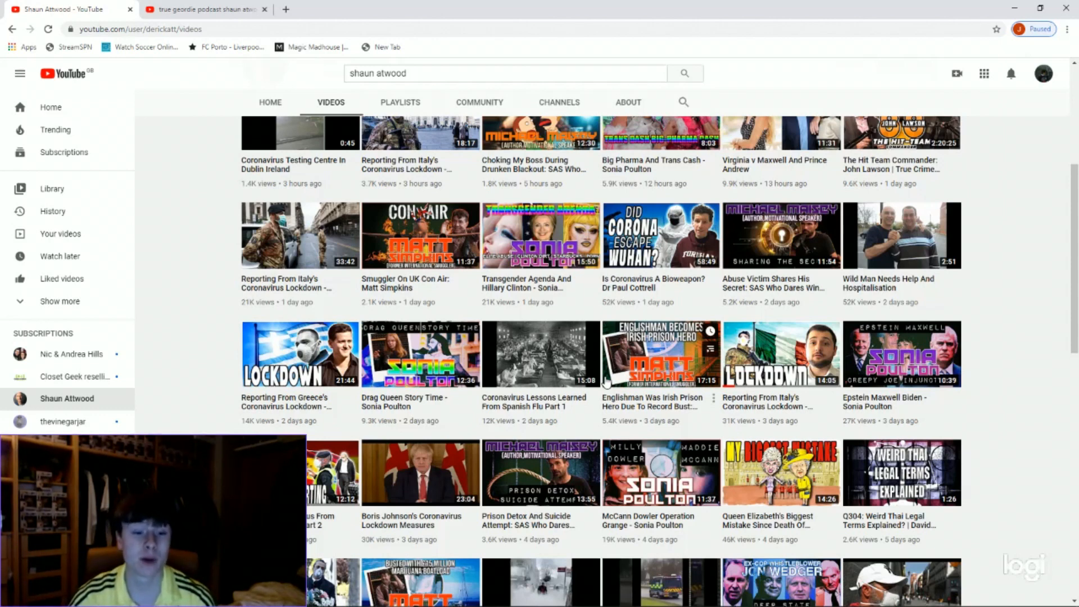
scroll("up", 3)
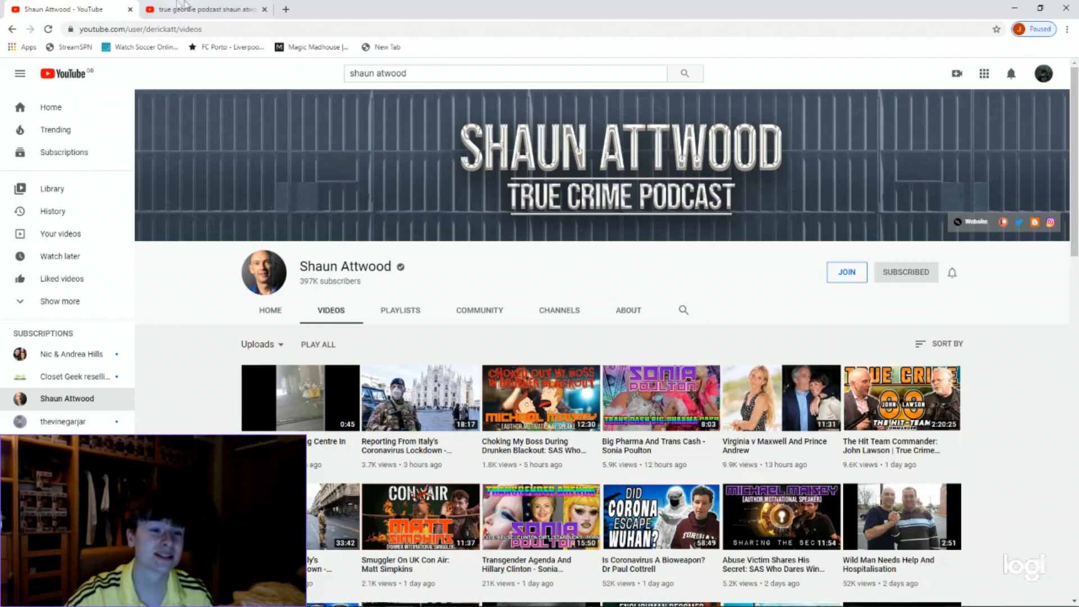
left_click(203, 10)
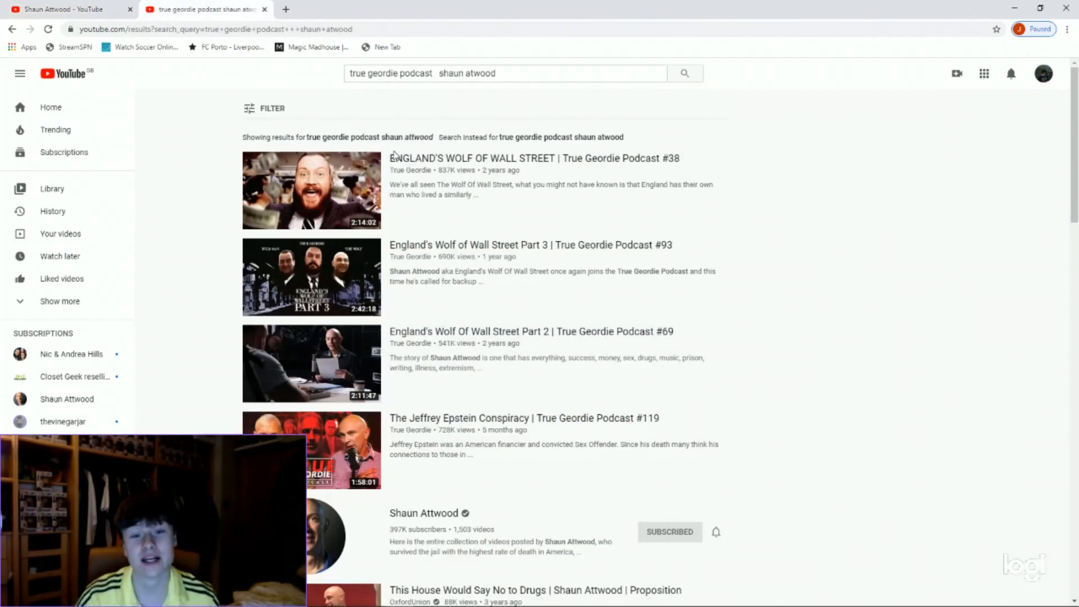